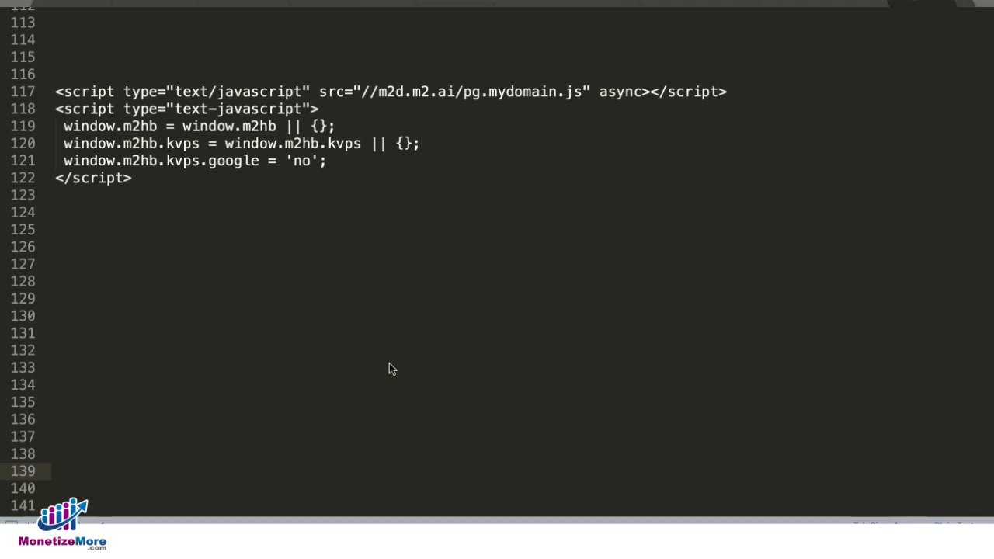
{"action": "mouse_move", "coordinate": [380, 366]}
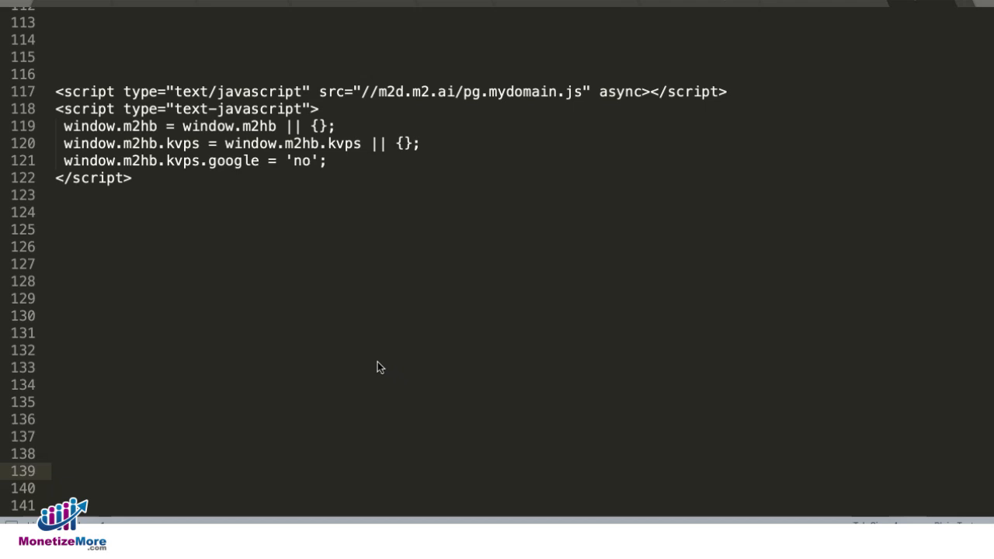
{"action": "mouse_move", "coordinate": [439, 257]}
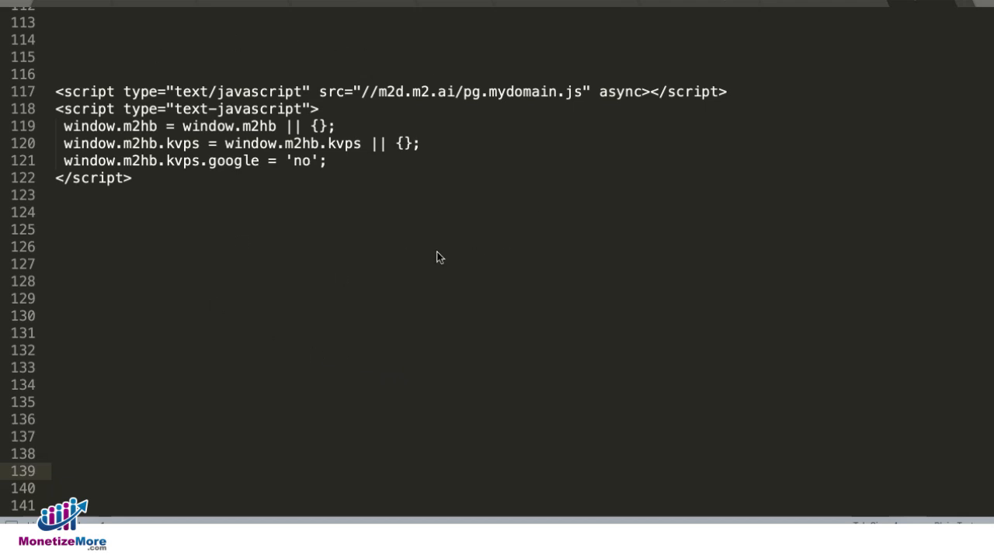
{"action": "mouse_move", "coordinate": [435, 241]}
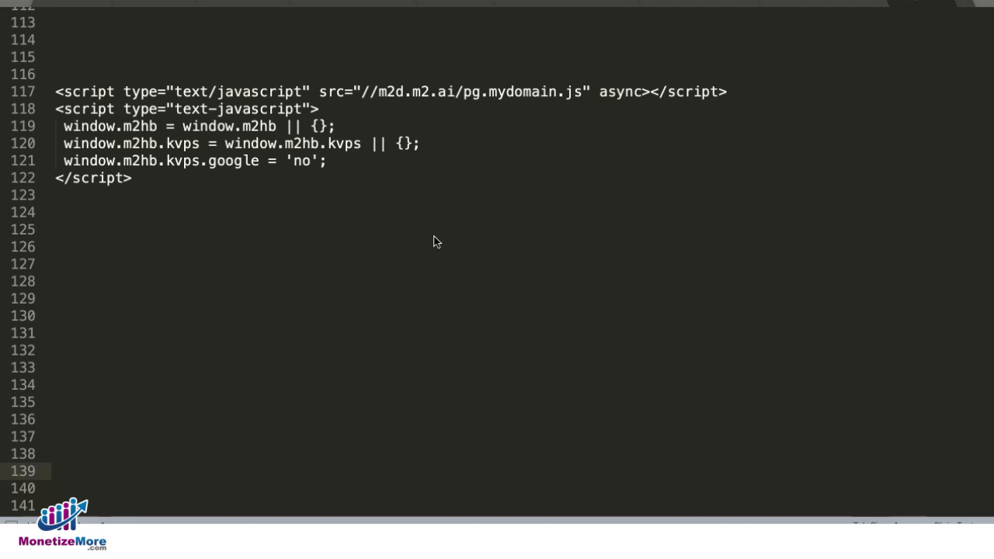
{"action": "mouse_move", "coordinate": [481, 260]}
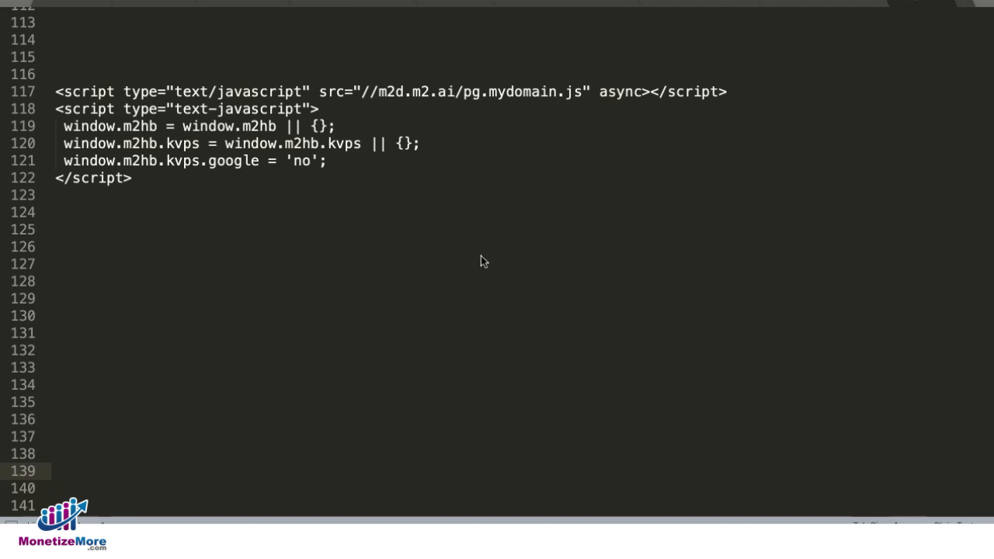
{"action": "mouse_move", "coordinate": [544, 342]}
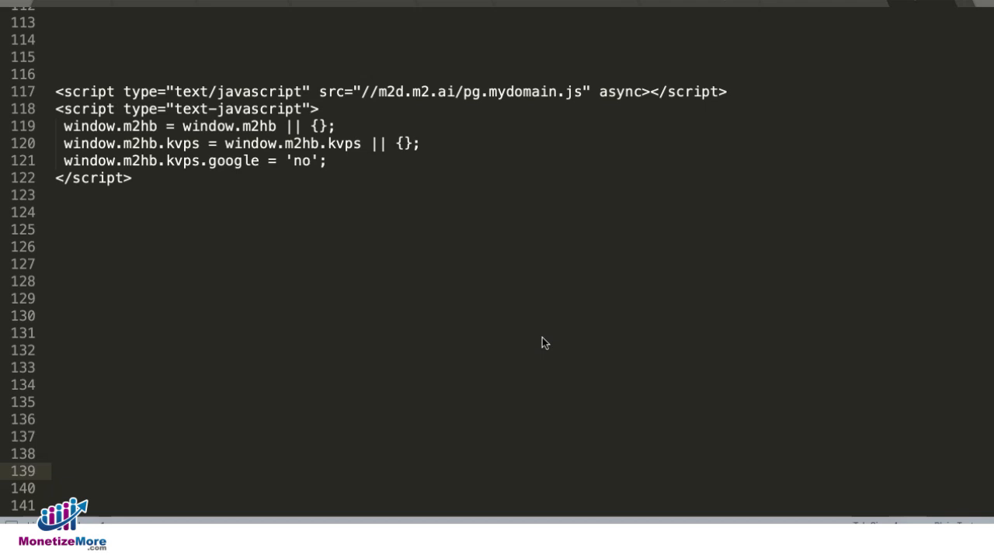
{"action": "mouse_move", "coordinate": [302, 255]}
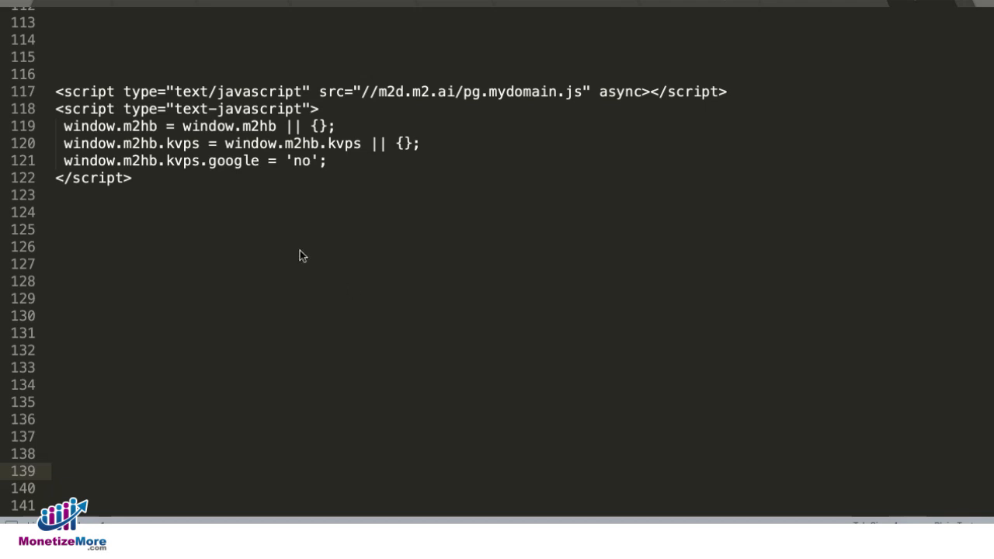
{"action": "mouse_move", "coordinate": [219, 174]}
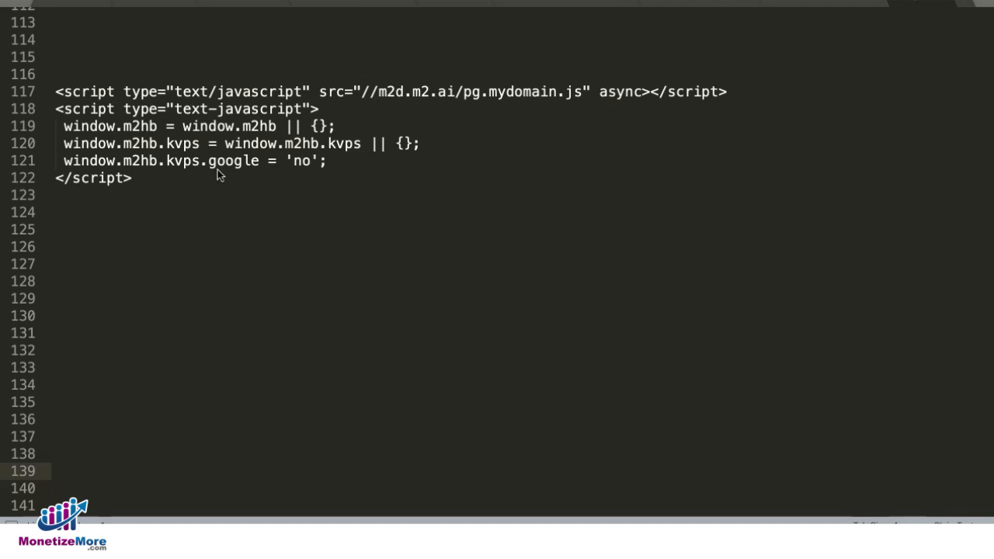
{"action": "mouse_move", "coordinate": [290, 182]}
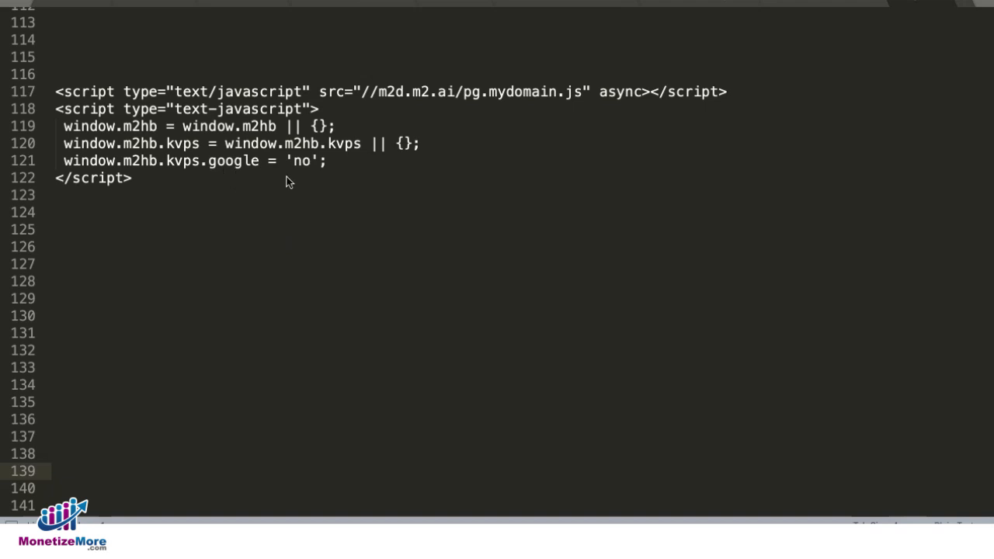
{"action": "mouse_move", "coordinate": [270, 198]}
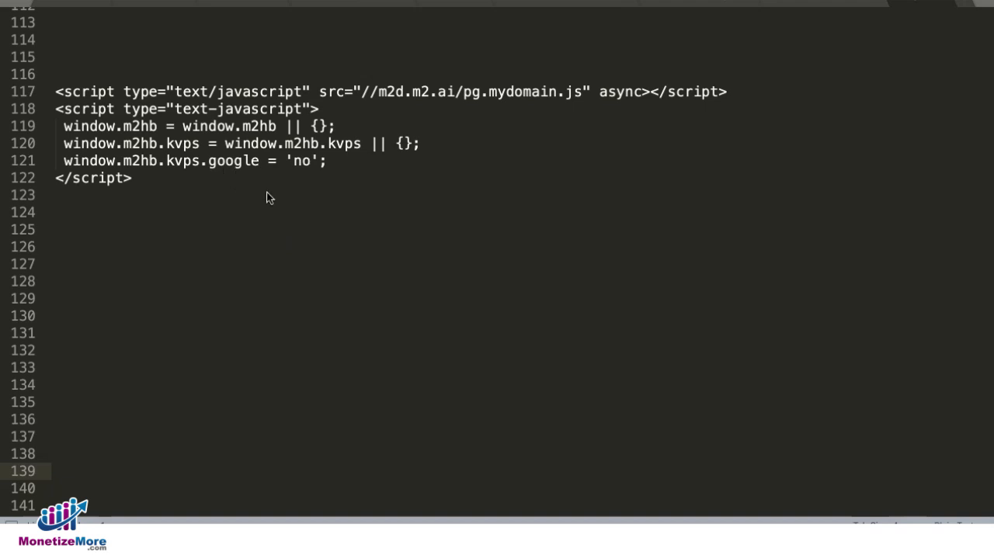
{"action": "mouse_move", "coordinate": [347, 209]}
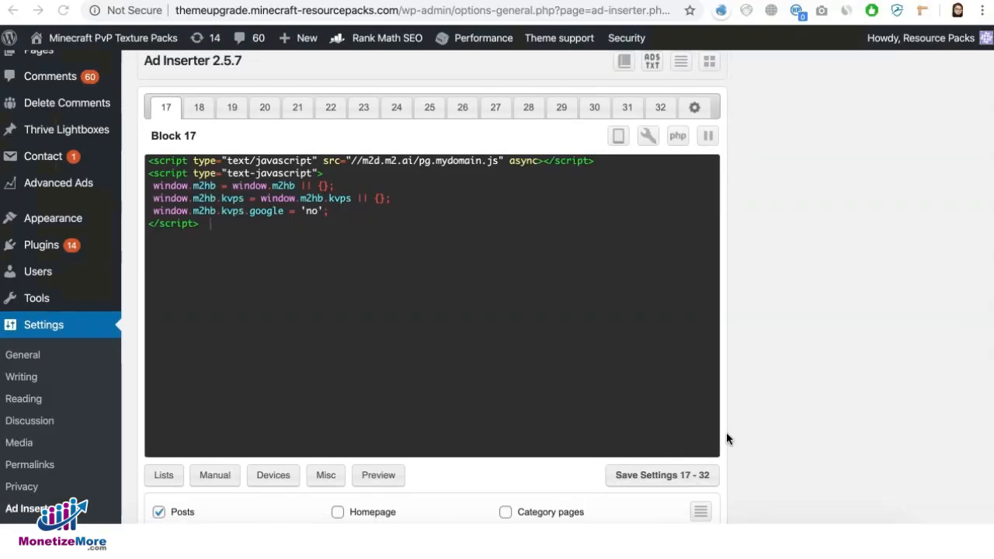
{"action": "mouse_move", "coordinate": [730, 430]}
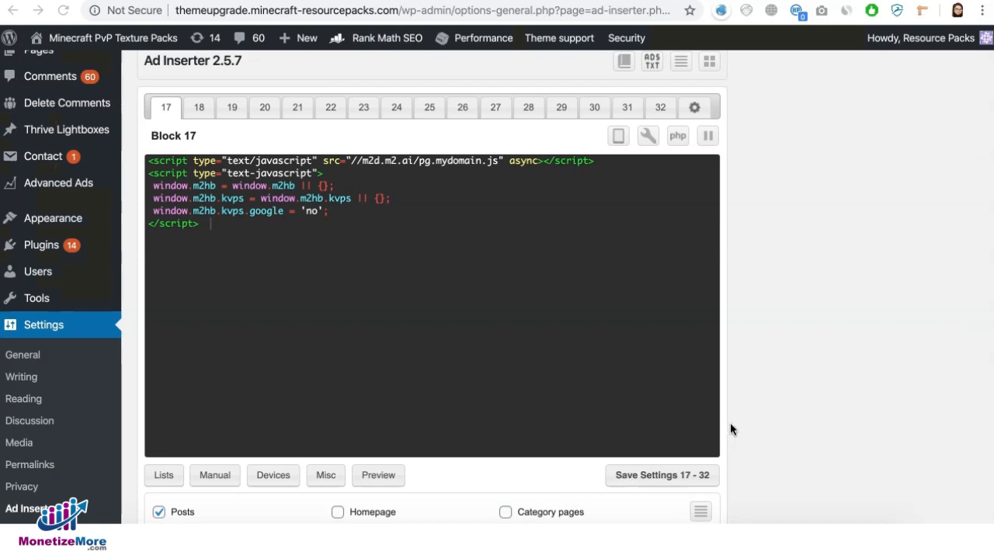
{"action": "mouse_move", "coordinate": [520, 407]}
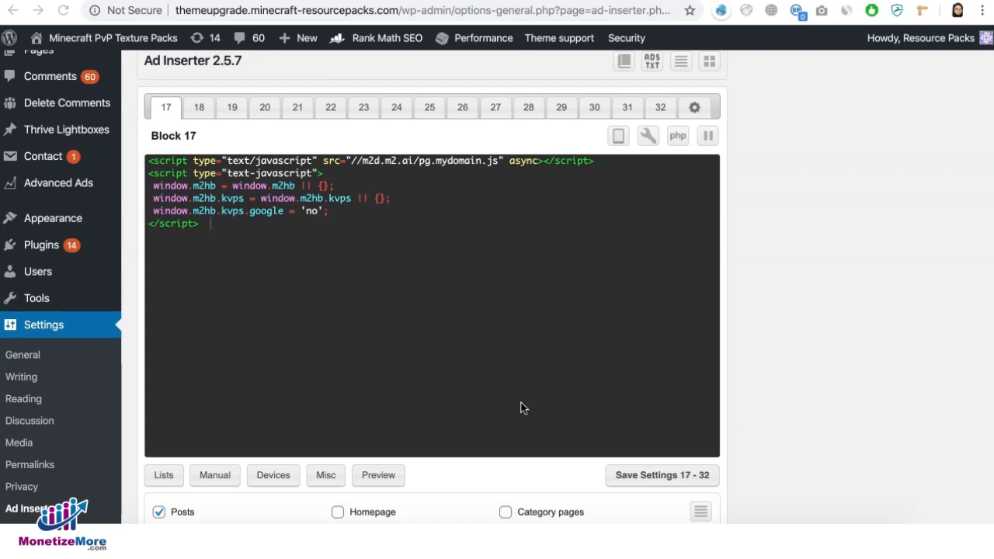
{"action": "mouse_move", "coordinate": [519, 409]}
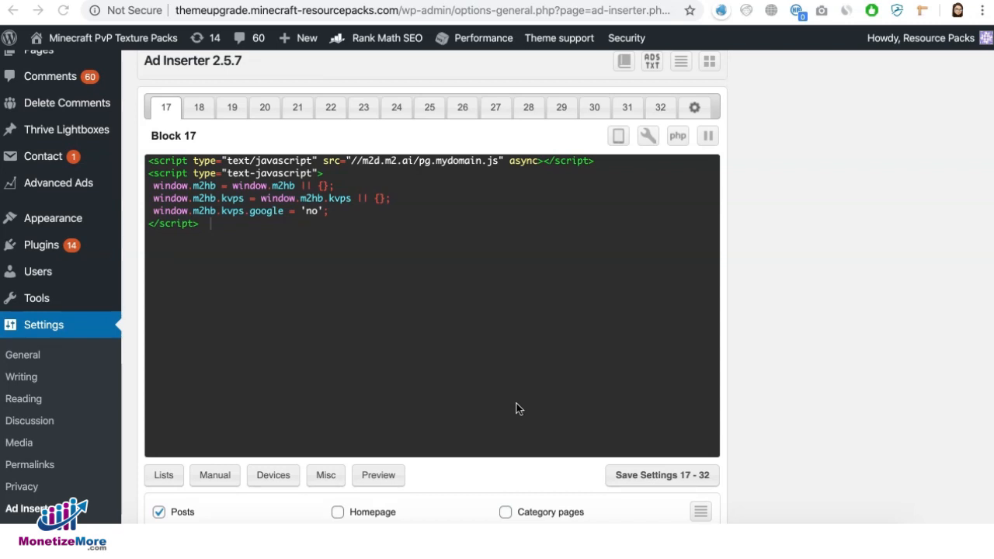
{"action": "mouse_move", "coordinate": [402, 236]}
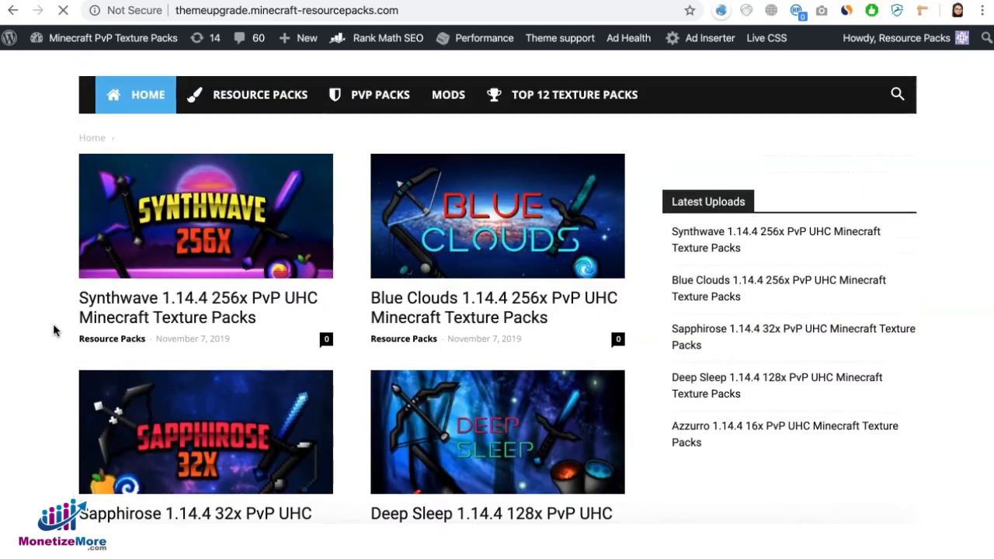
- Note /blue-clouds-1-14-4-256x-pvp/* and /synthwave-1-14-4-256x-pvp/* in a TextEdit scratch note
{"action": "scroll", "scroll_direction": "down", "scroll_amount": 3}
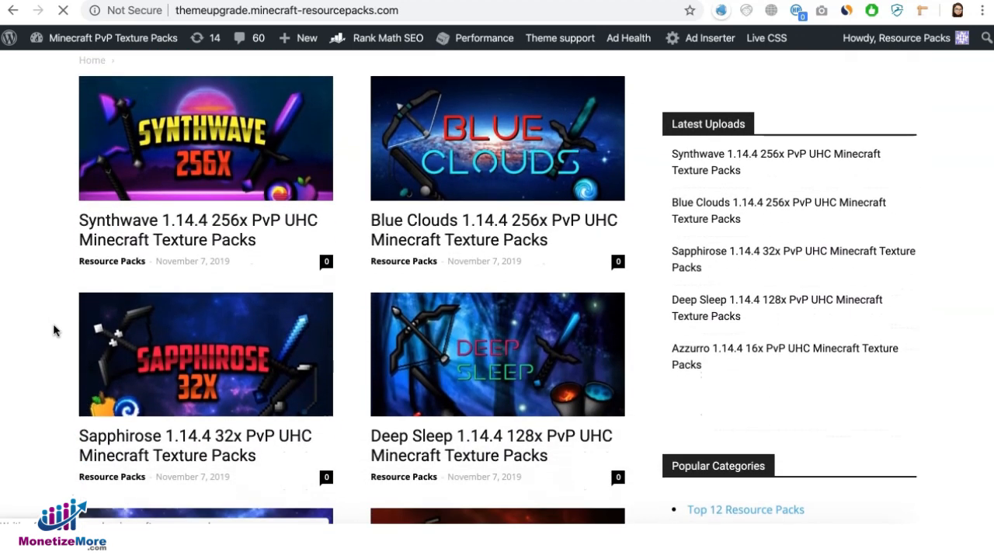
{"action": "mouse_move", "coordinate": [261, 189]}
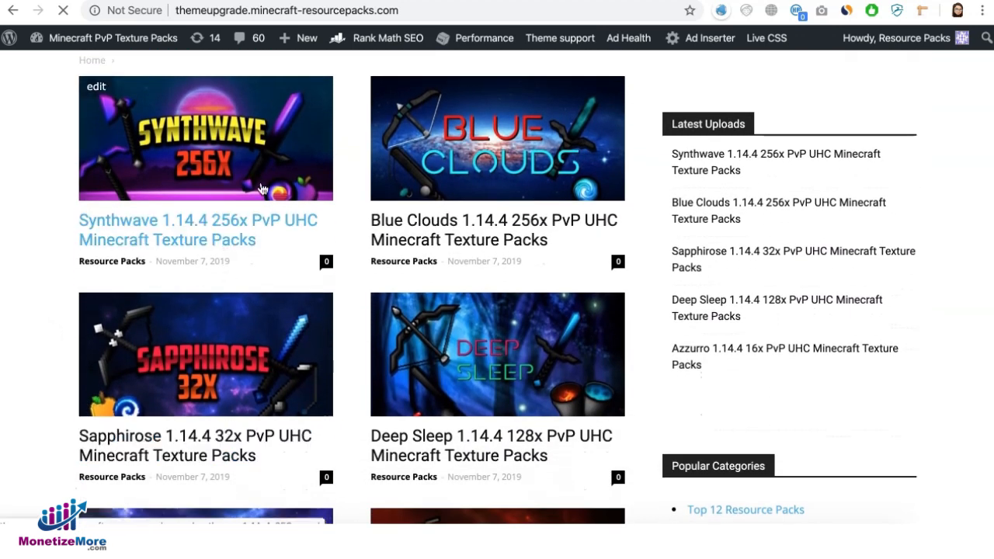
{"action": "mouse_move", "coordinate": [445, 202]}
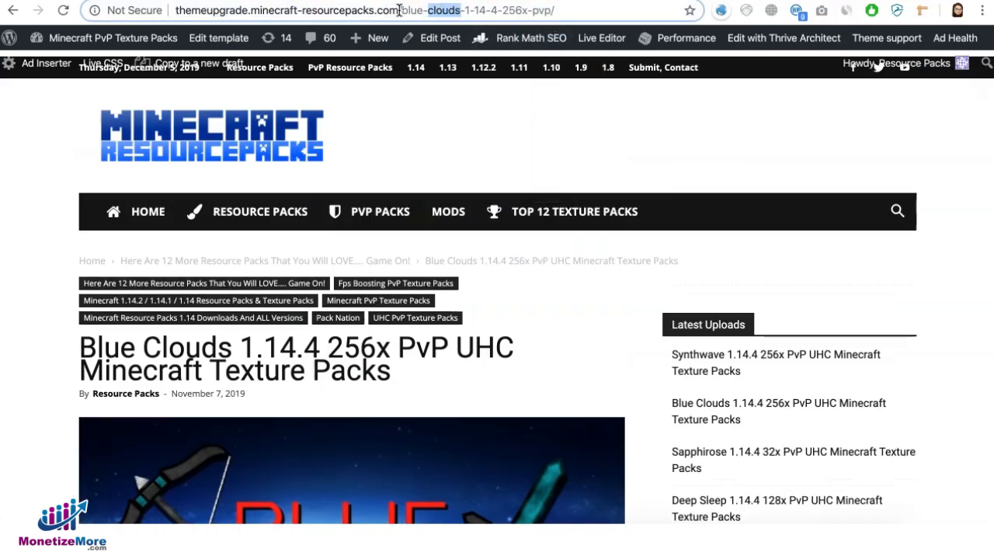
{"action": "left_click", "coordinate": [388, 10]}
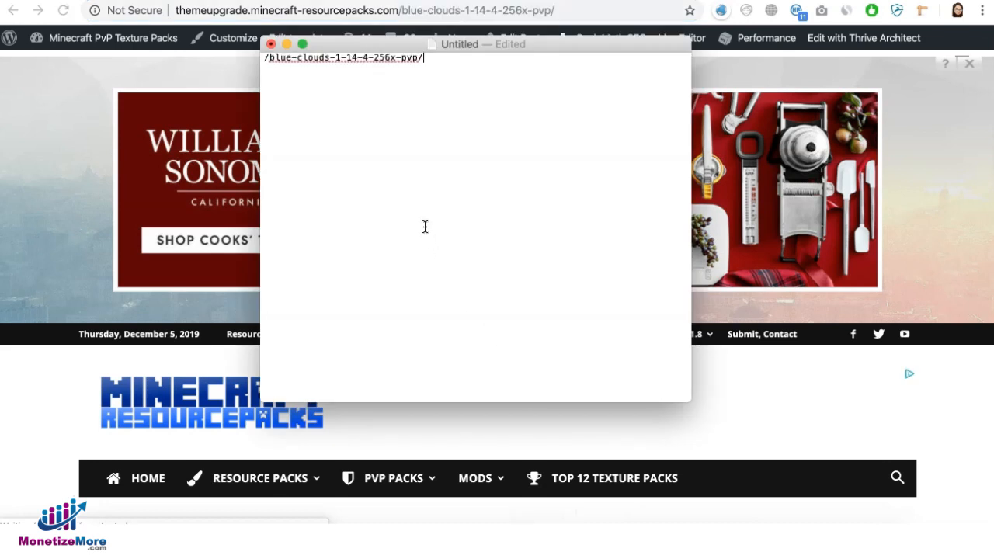
{"action": "type", "text": "*"}
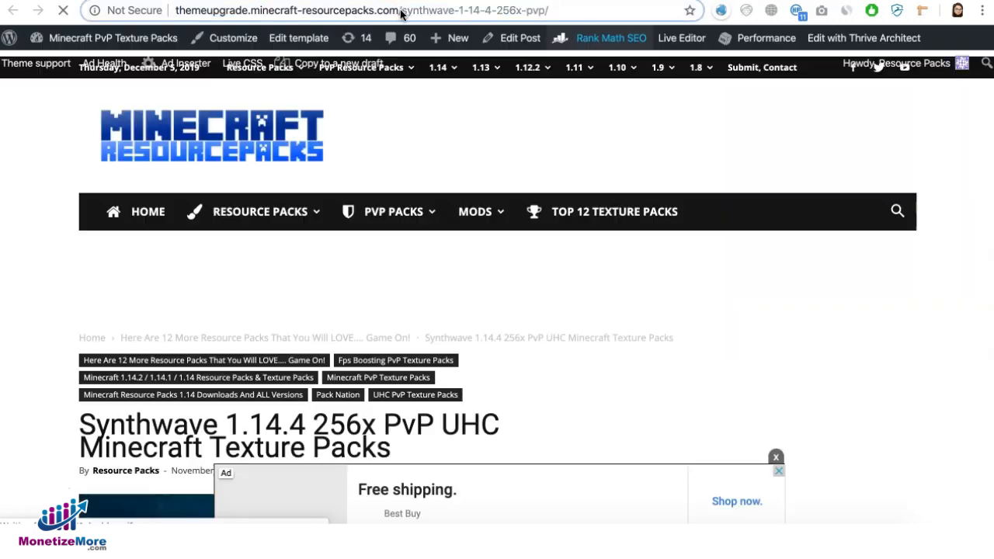
{"action": "left_click", "coordinate": [361, 68]}
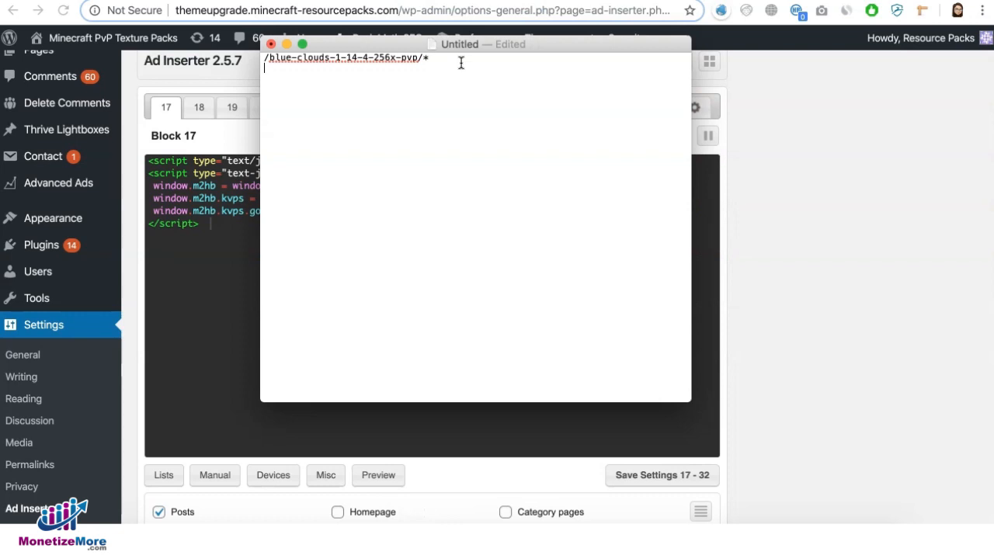
{"action": "type", "text": "/synthwave-1-14-4-256x-pvp/"}
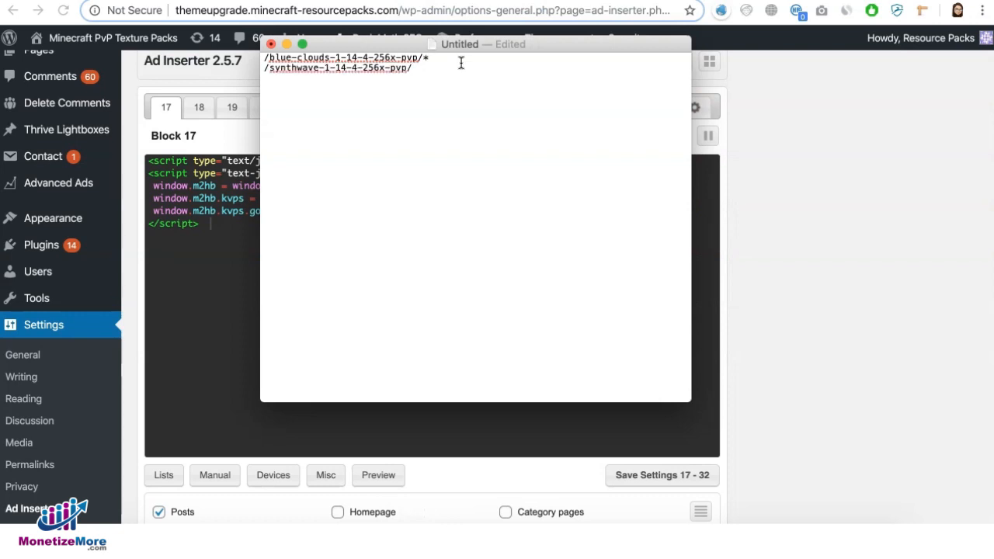
{"action": "type", "text": "/*"}
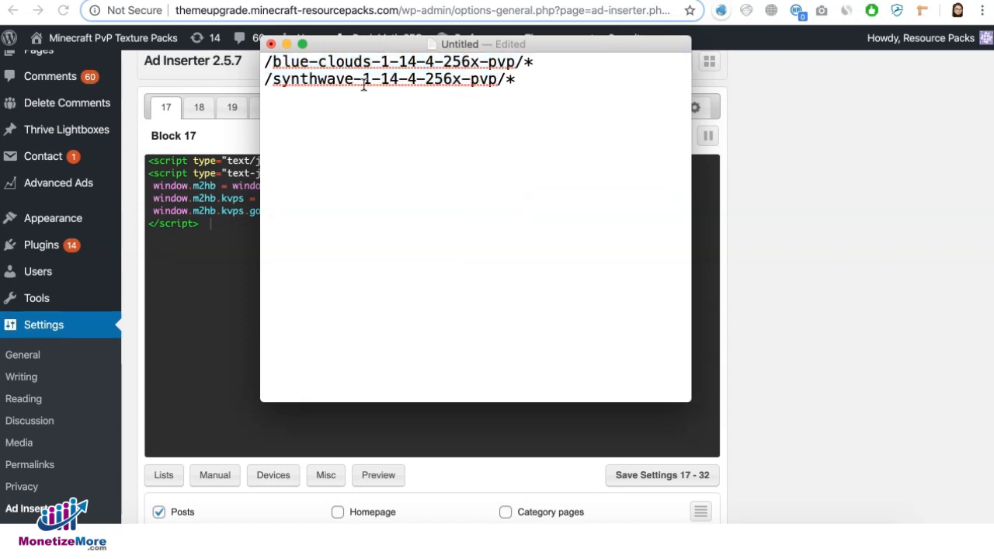
{"action": "mouse_move", "coordinate": [437, 90]}
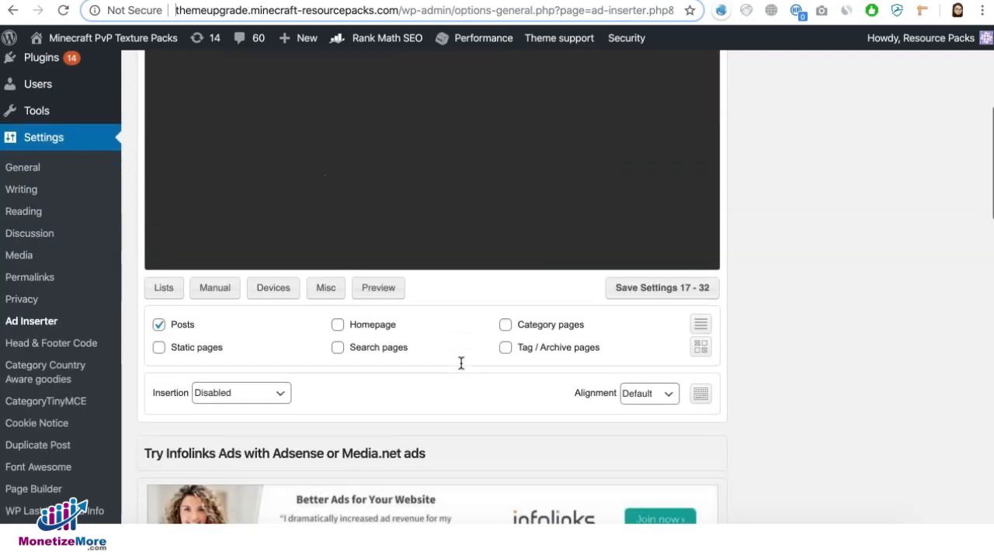
{"action": "scroll", "scroll_direction": "up", "scroll_amount": 3}
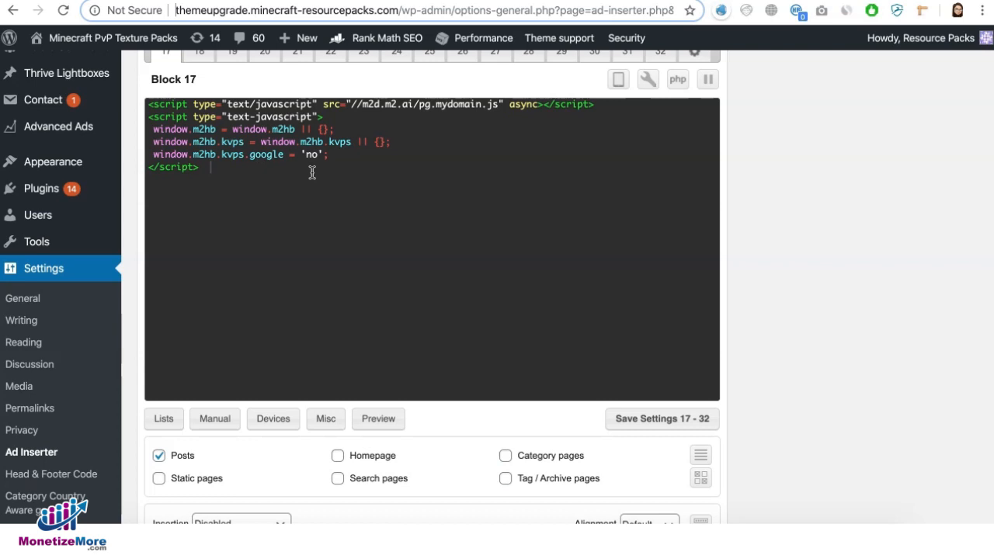
{"action": "scroll", "scroll_direction": "down", "scroll_amount": 3}
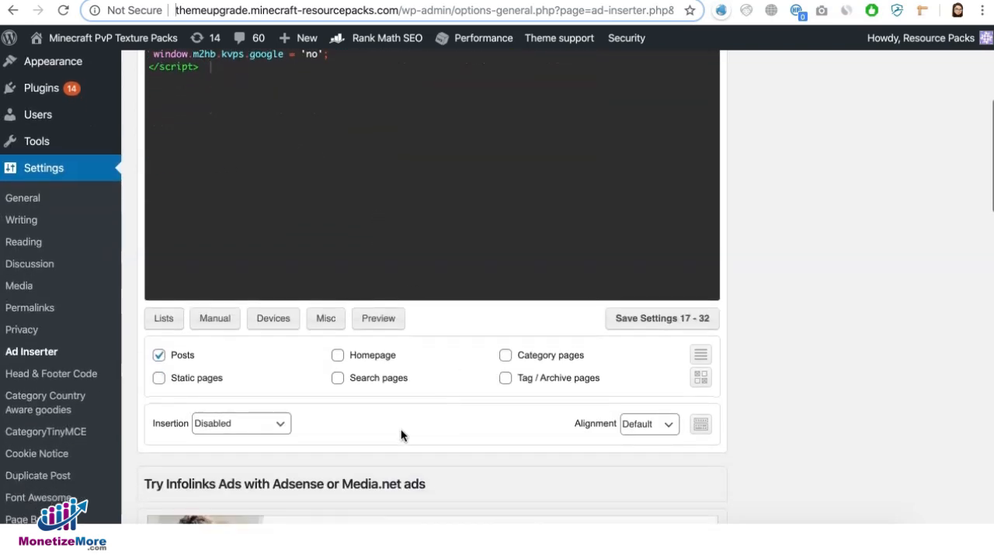
{"action": "scroll", "scroll_direction": "up", "scroll_amount": 3}
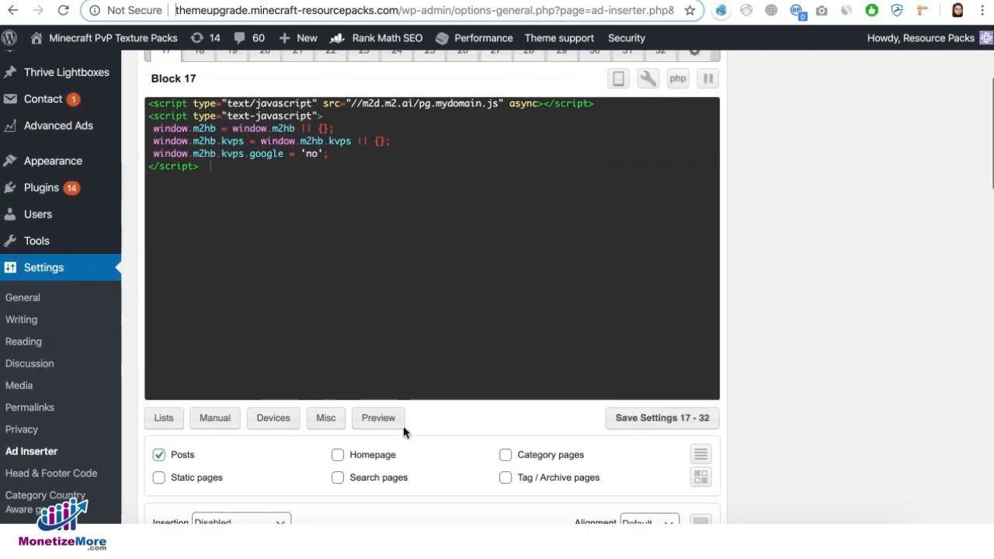
{"action": "scroll", "scroll_direction": "up", "scroll_amount": 3}
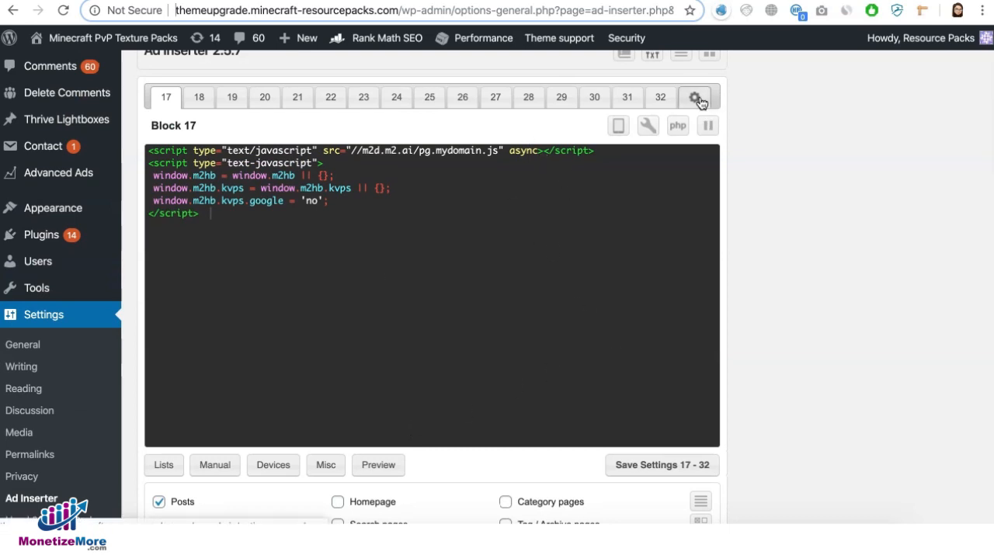
{"action": "mouse_move", "coordinate": [697, 97]}
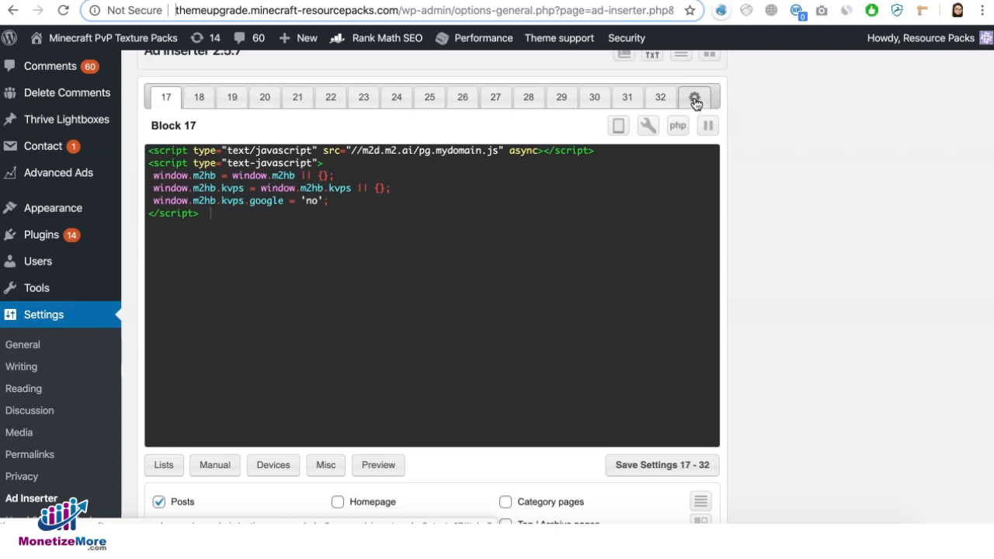
{"action": "left_click", "coordinate": [694, 96]}
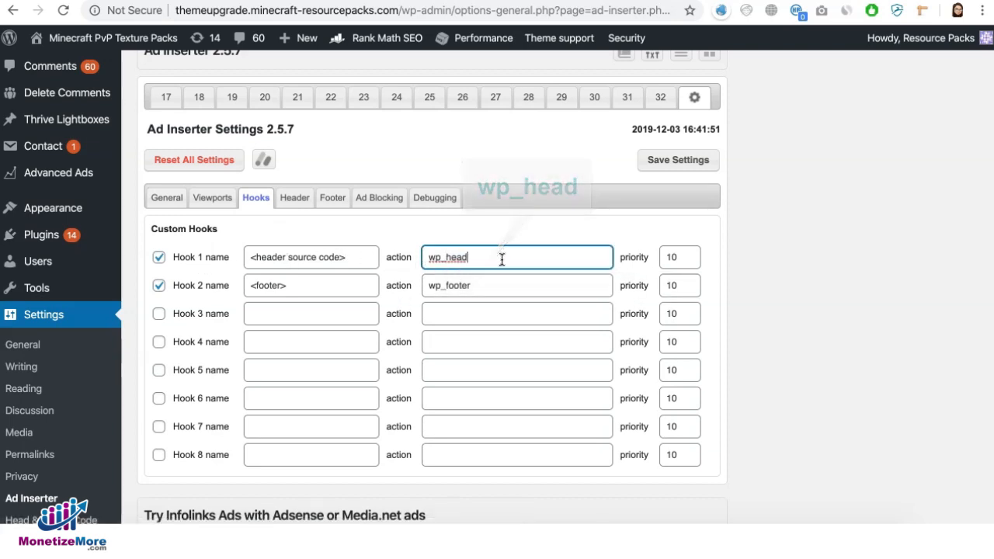
{"action": "mouse_move", "coordinate": [468, 280]}
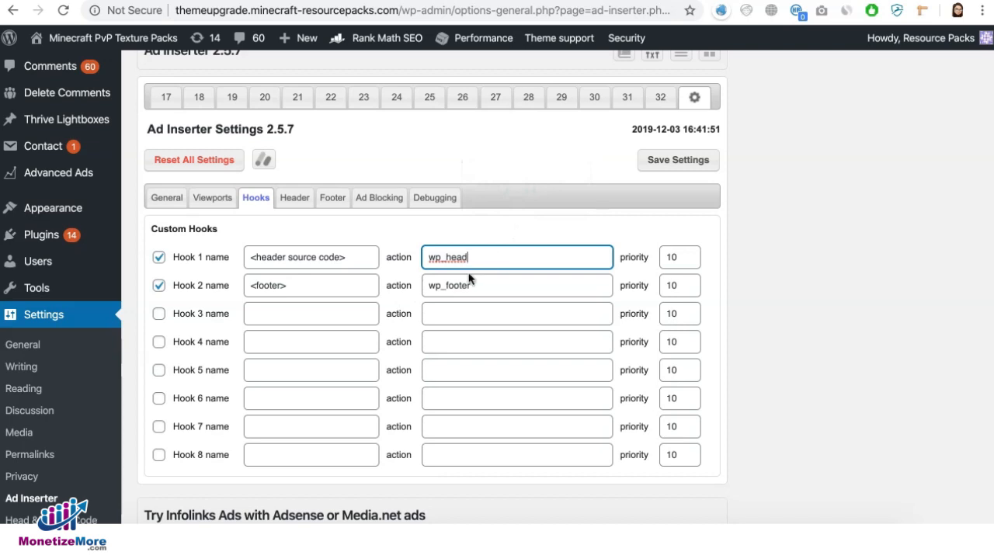
{"action": "left_click", "coordinate": [310, 256]}
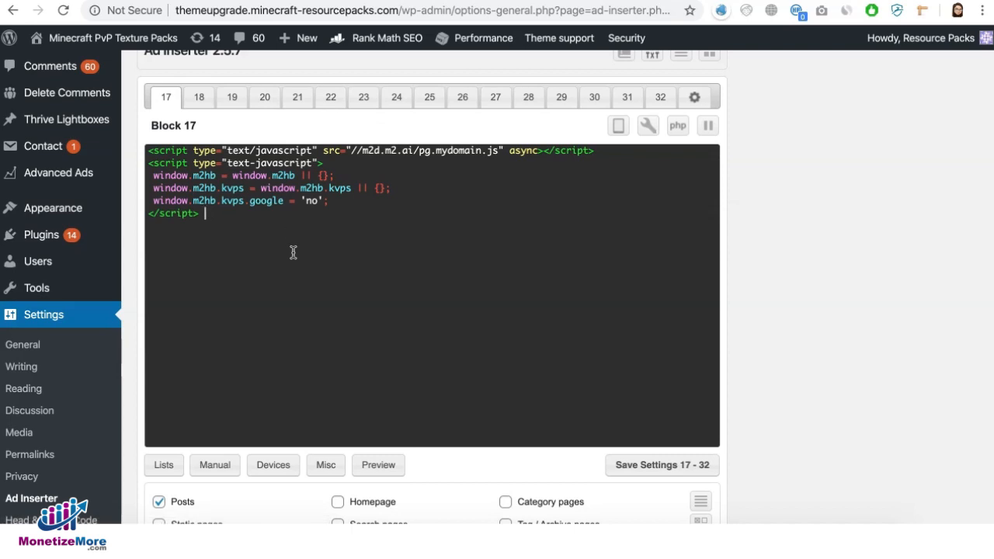
- Set Block 17's insertion to <header source code> and show its category, tag and URL lists
{"action": "scroll", "scroll_direction": "down", "scroll_amount": 3}
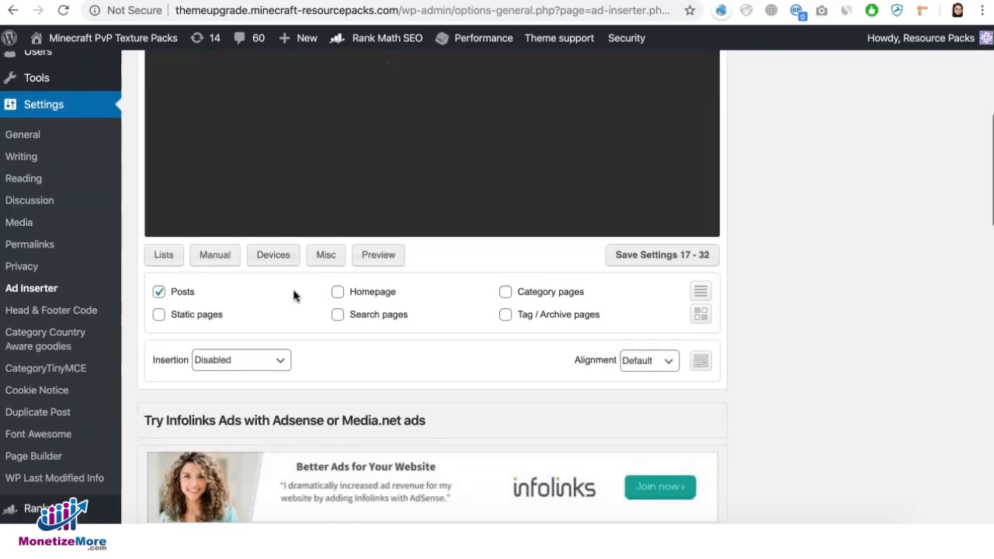
{"action": "left_click", "coordinate": [240, 359]}
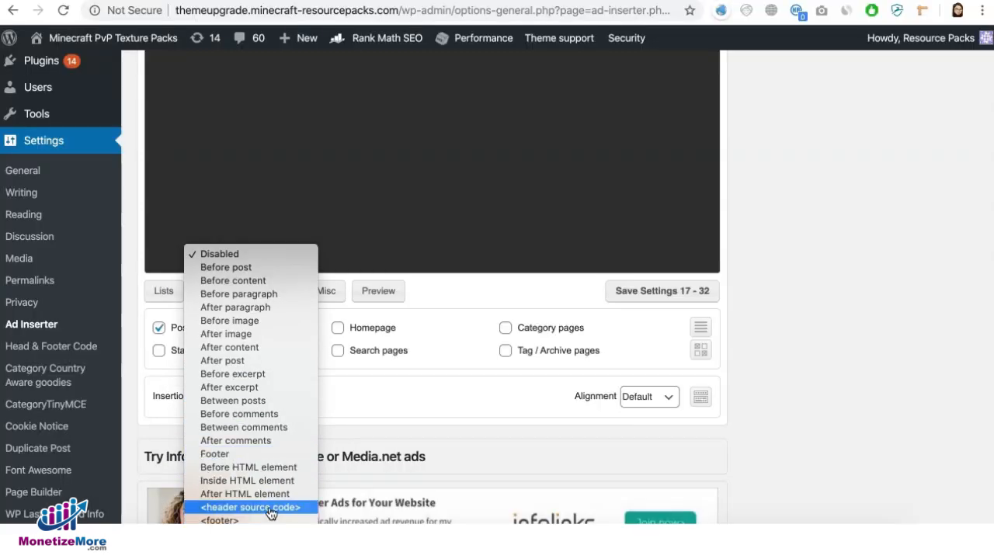
{"action": "left_click", "coordinate": [251, 506]}
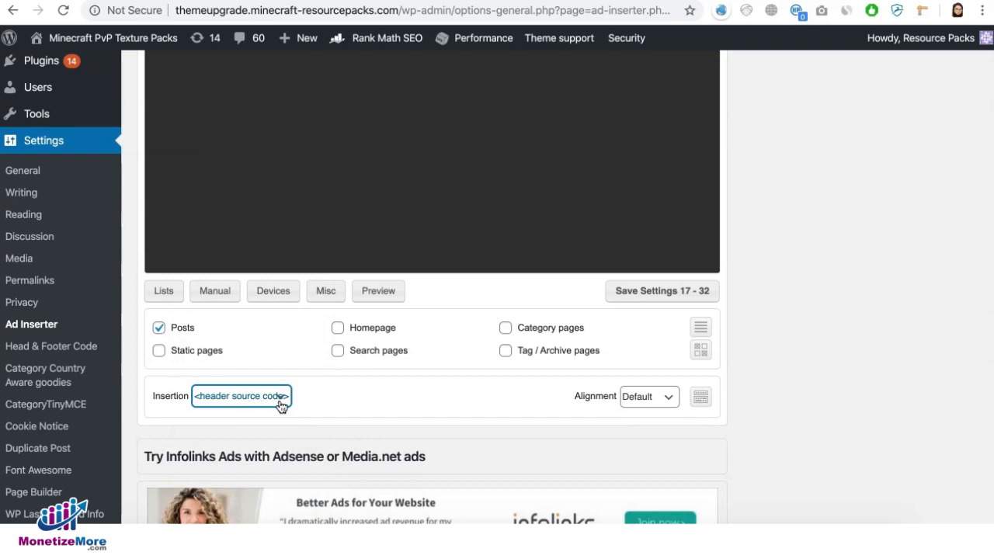
{"action": "left_click", "coordinate": [163, 290]}
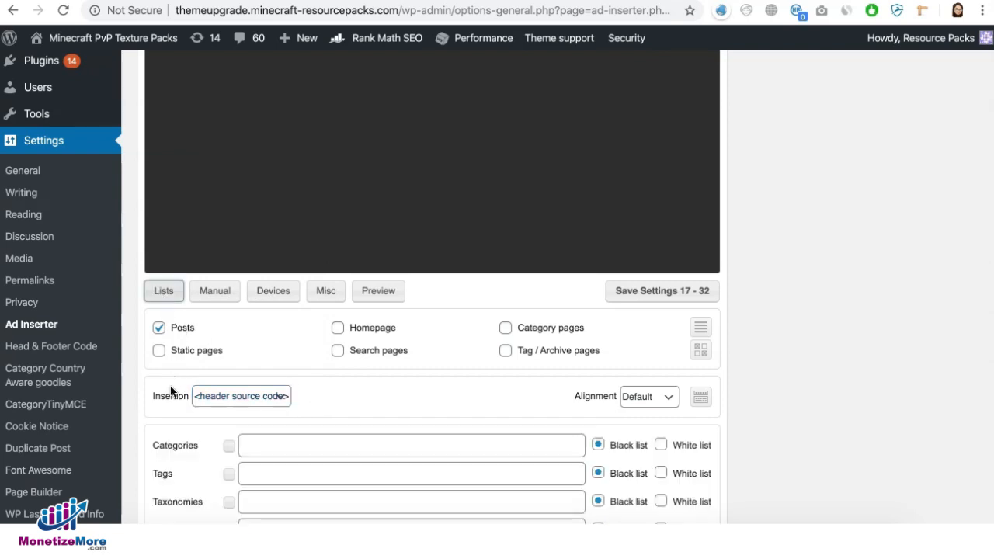
- Add the blue-clouds and synthwave wildcard paths to Block 17's Urls as a White list
{"action": "scroll", "scroll_direction": "down", "scroll_amount": 3}
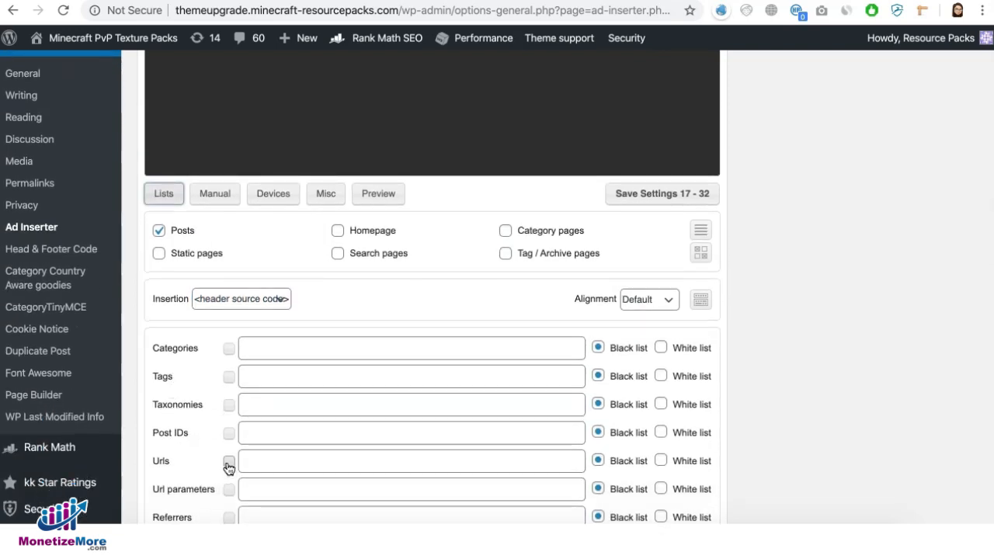
{"action": "scroll", "scroll_direction": "down", "scroll_amount": 3}
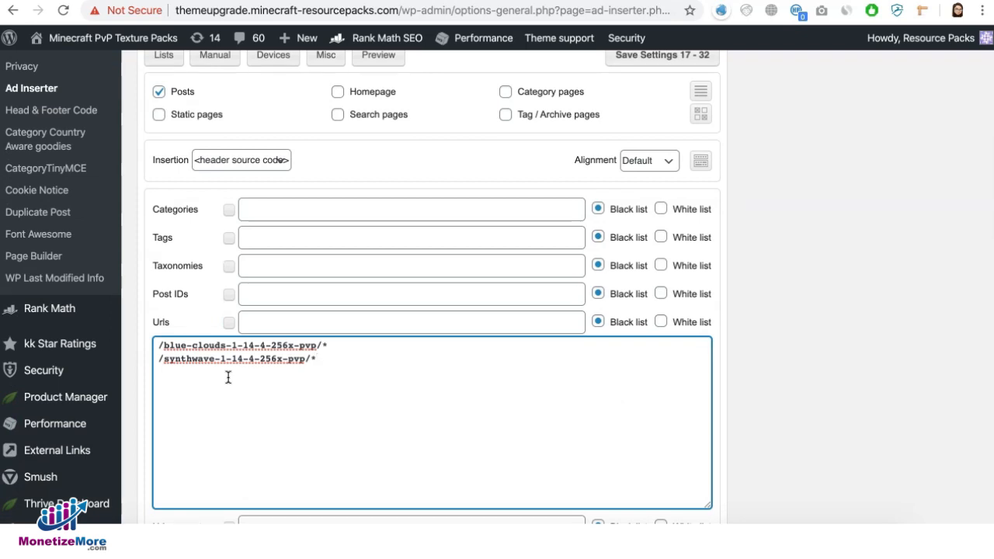
{"action": "mouse_move", "coordinate": [724, 327]}
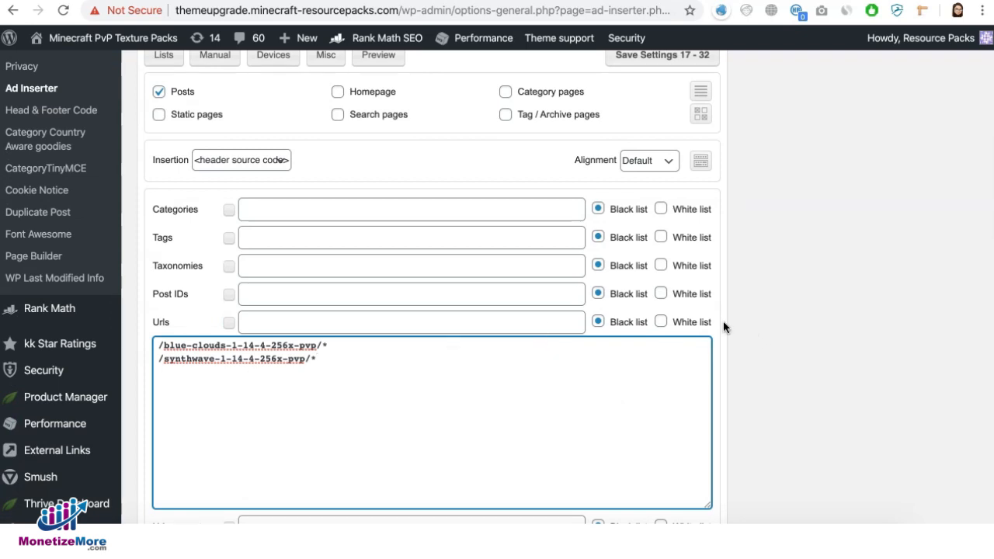
{"action": "left_click", "coordinate": [660, 321]}
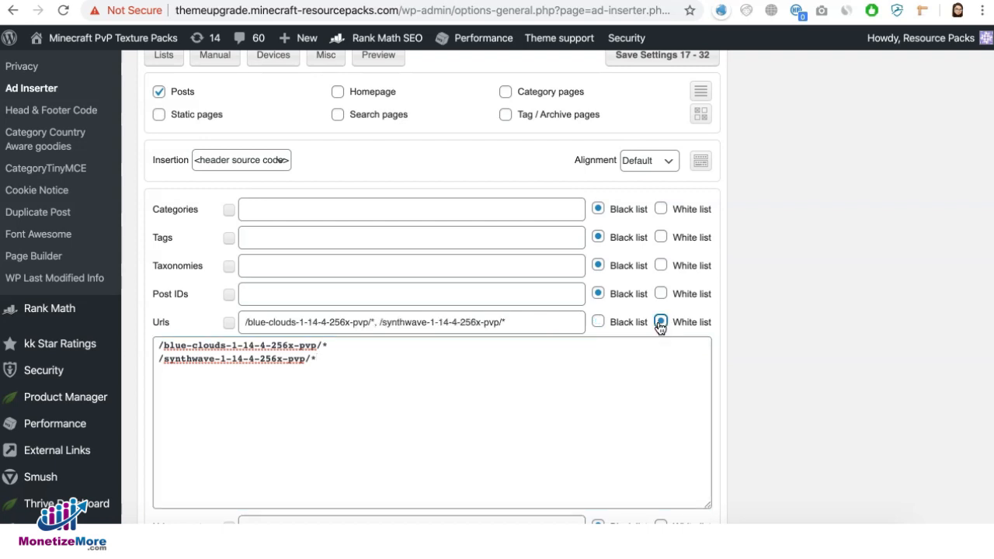
{"action": "left_click", "coordinate": [660, 322]}
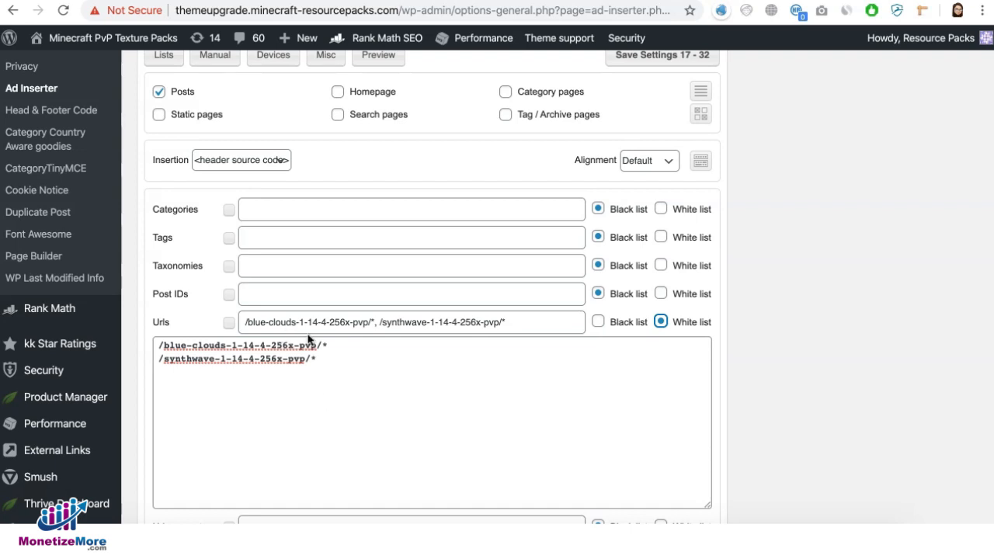
{"action": "mouse_move", "coordinate": [315, 321]}
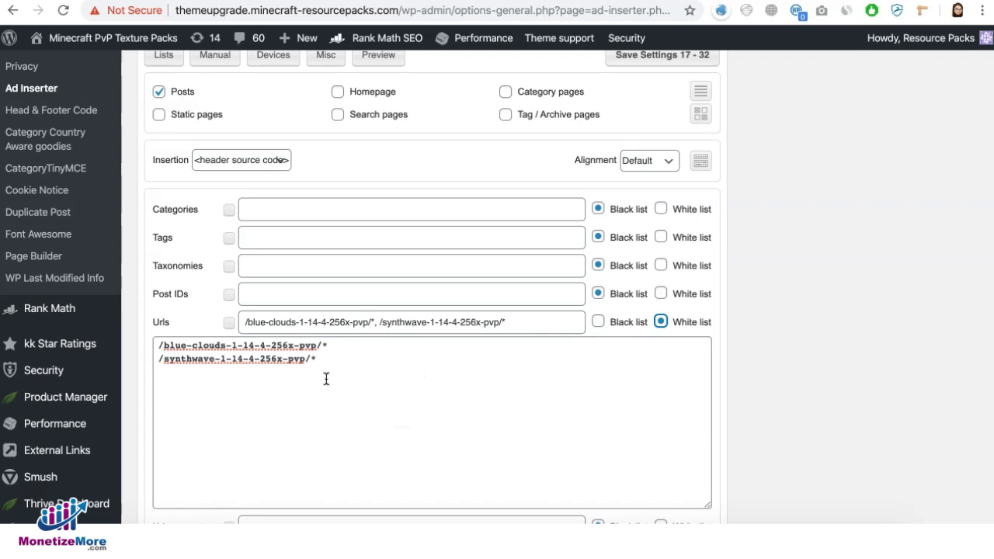
{"action": "mouse_move", "coordinate": [682, 349]}
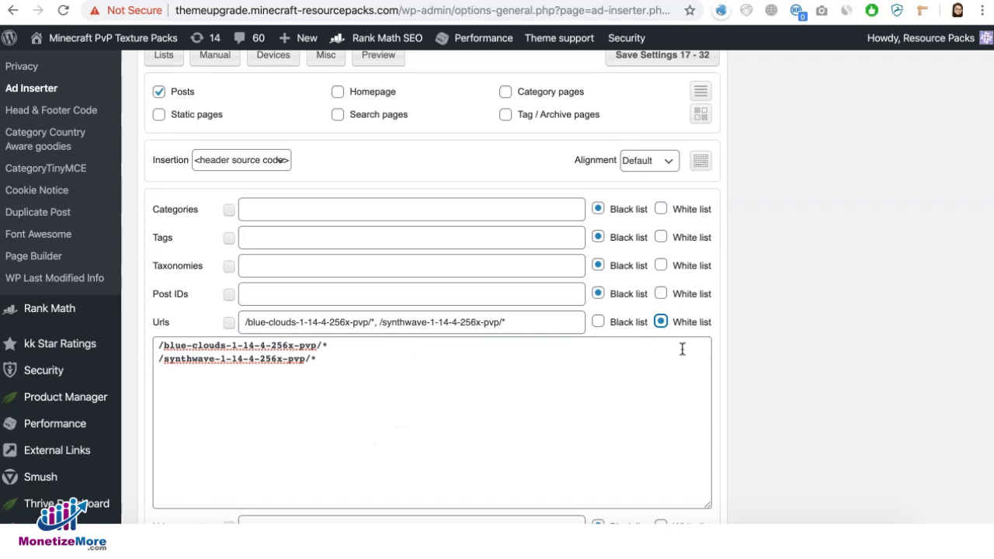
- Tick Homepage and Category pages for Block 17, then scroll through to review the block
{"action": "scroll", "scroll_direction": "up", "scroll_amount": 3}
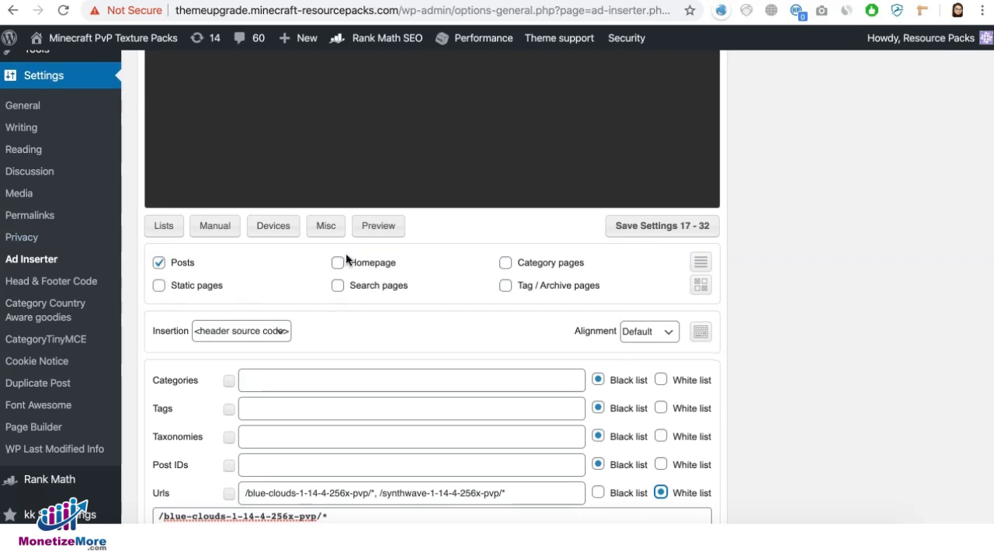
{"action": "mouse_move", "coordinate": [163, 294]}
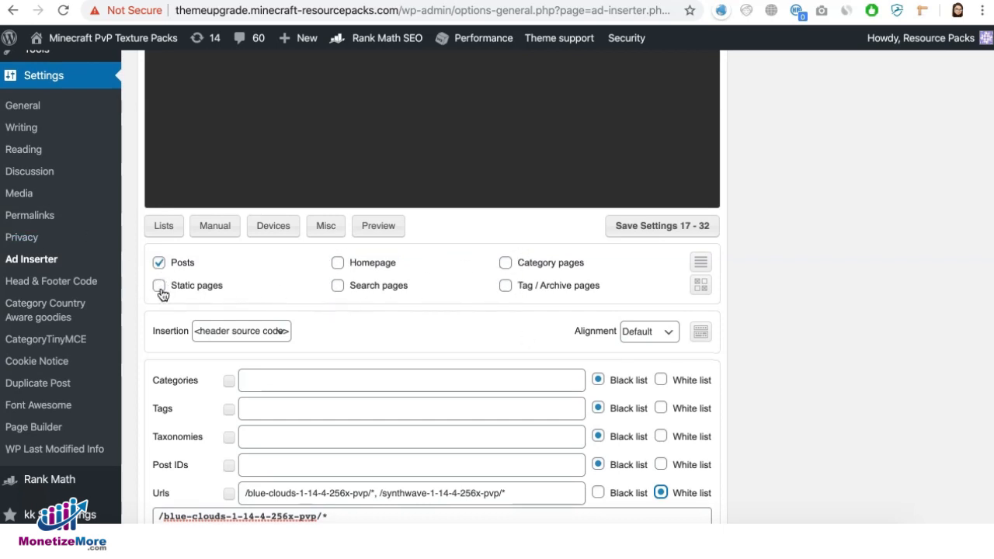
{"action": "mouse_move", "coordinate": [159, 289]}
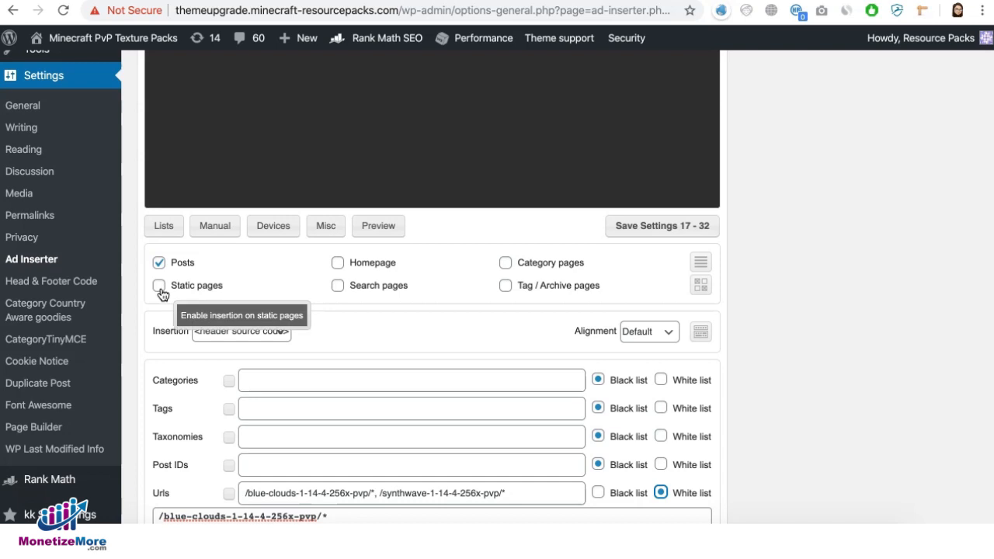
{"action": "left_click", "coordinate": [337, 263]}
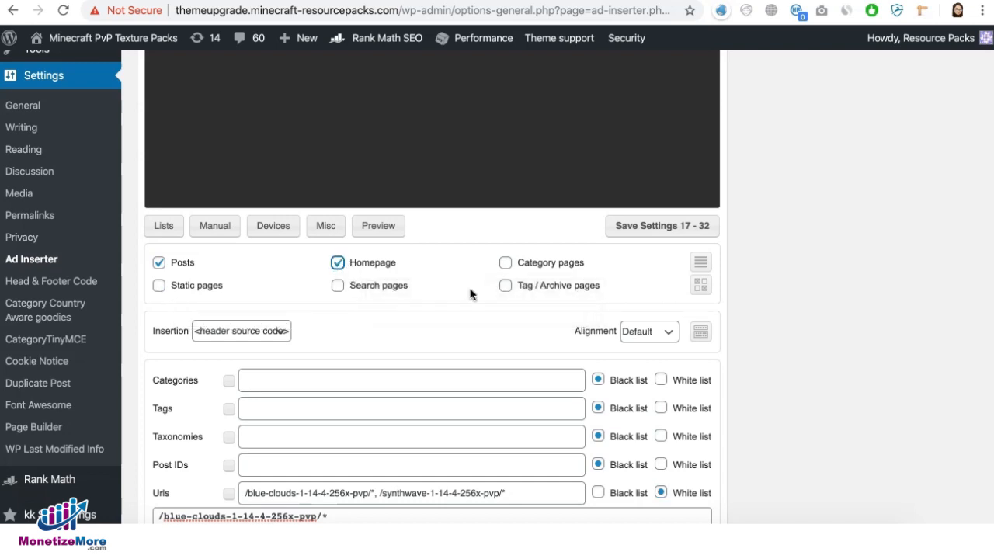
{"action": "left_click", "coordinate": [506, 262]}
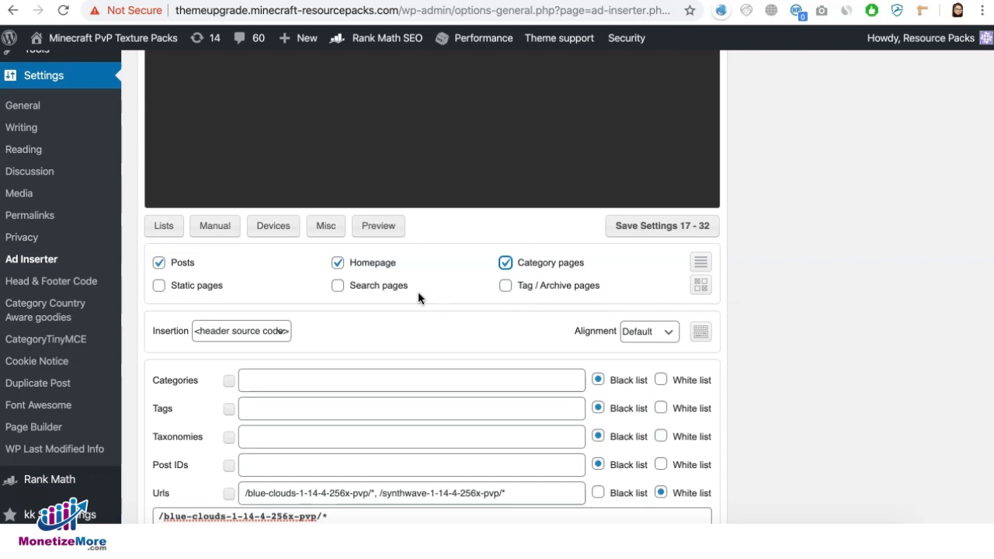
{"action": "scroll", "scroll_direction": "down", "scroll_amount": 3}
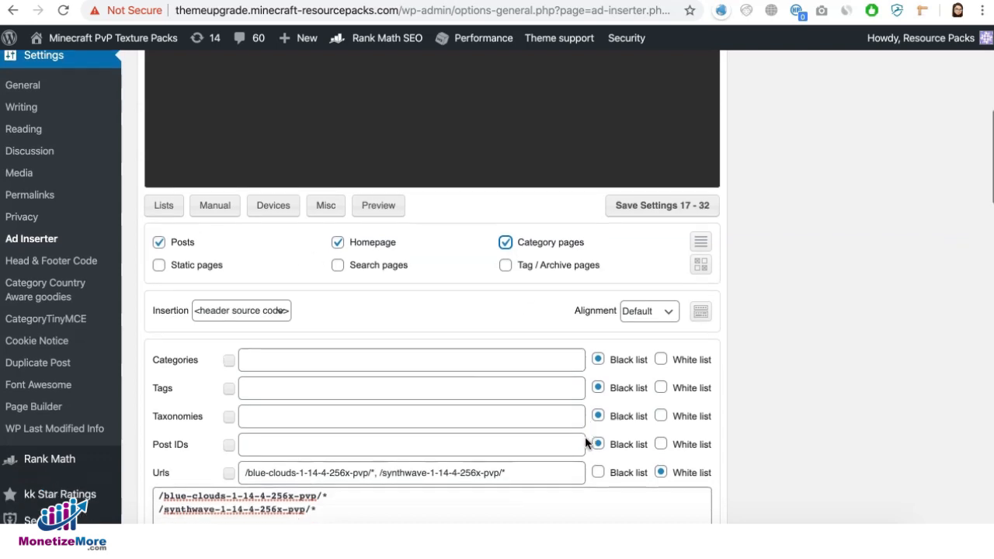
{"action": "scroll", "scroll_direction": "down", "scroll_amount": 3}
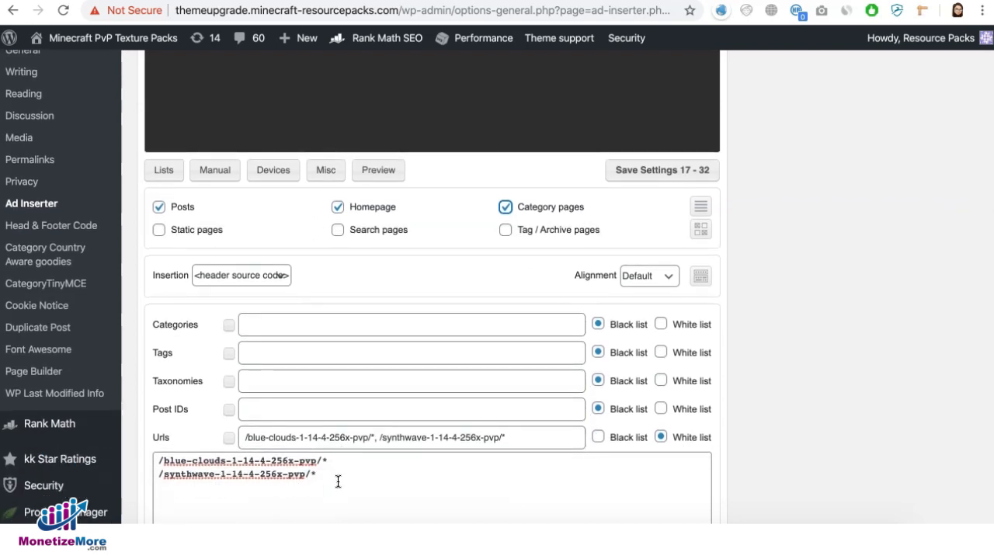
{"action": "scroll", "scroll_direction": "up", "scroll_amount": 3}
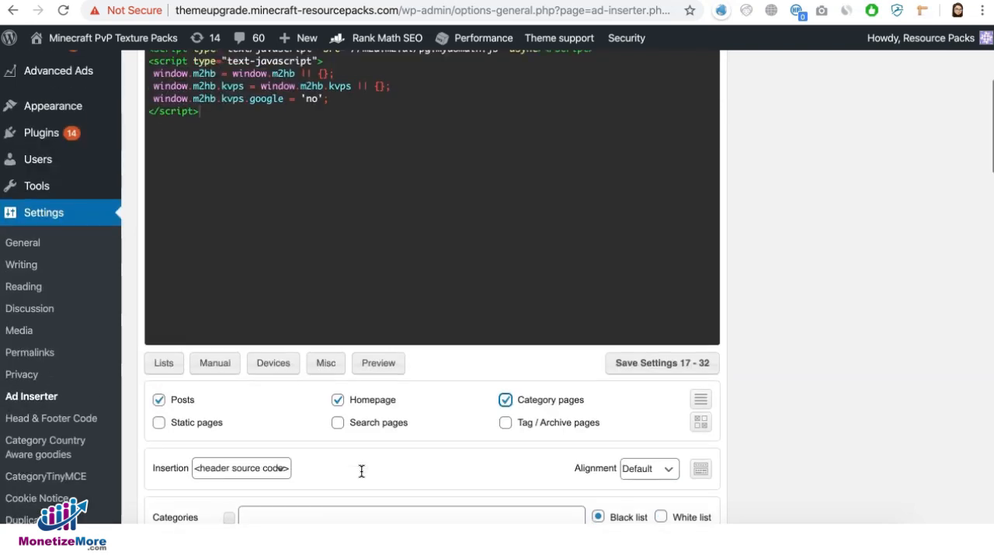
{"action": "scroll", "scroll_direction": "up", "scroll_amount": 3}
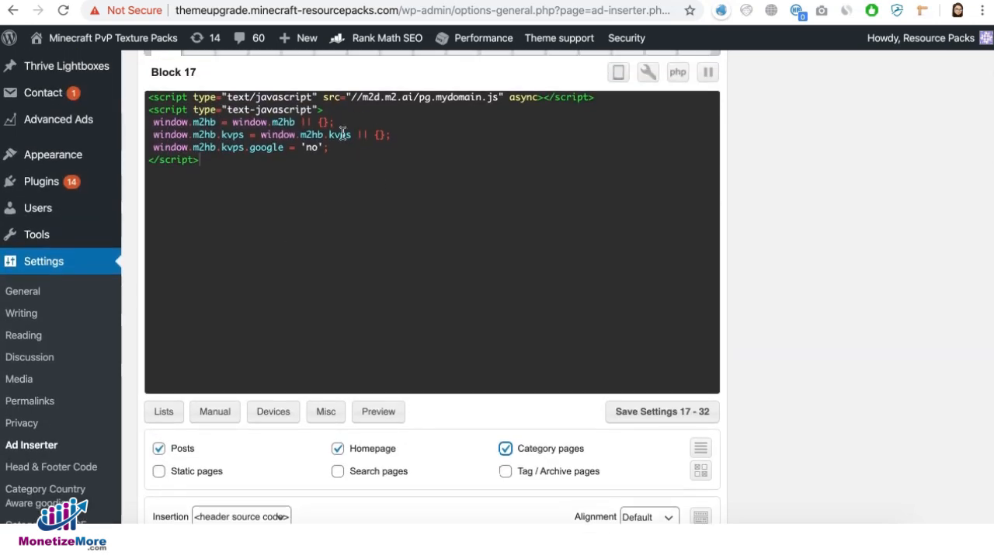
{"action": "scroll", "scroll_direction": "down", "scroll_amount": 3}
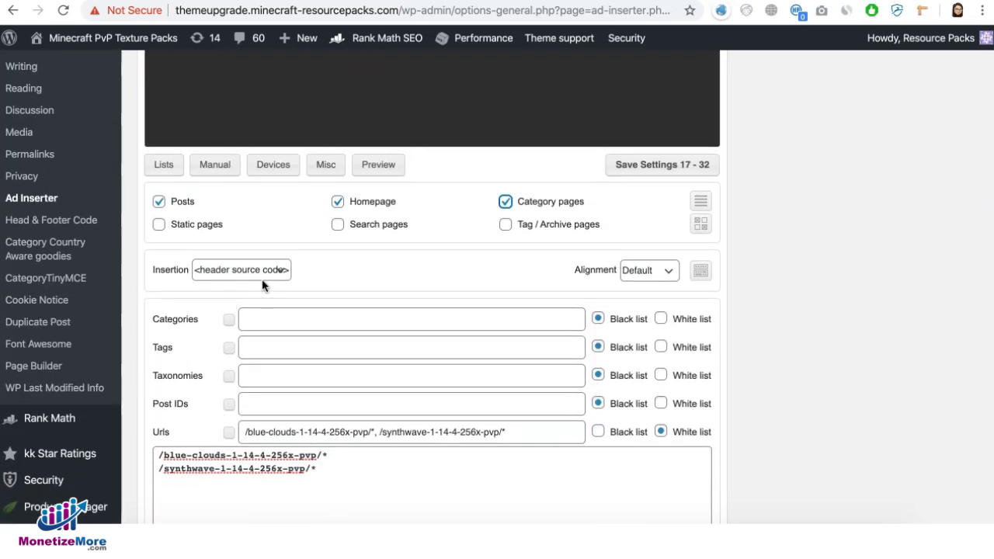
{"action": "mouse_move", "coordinate": [326, 283]}
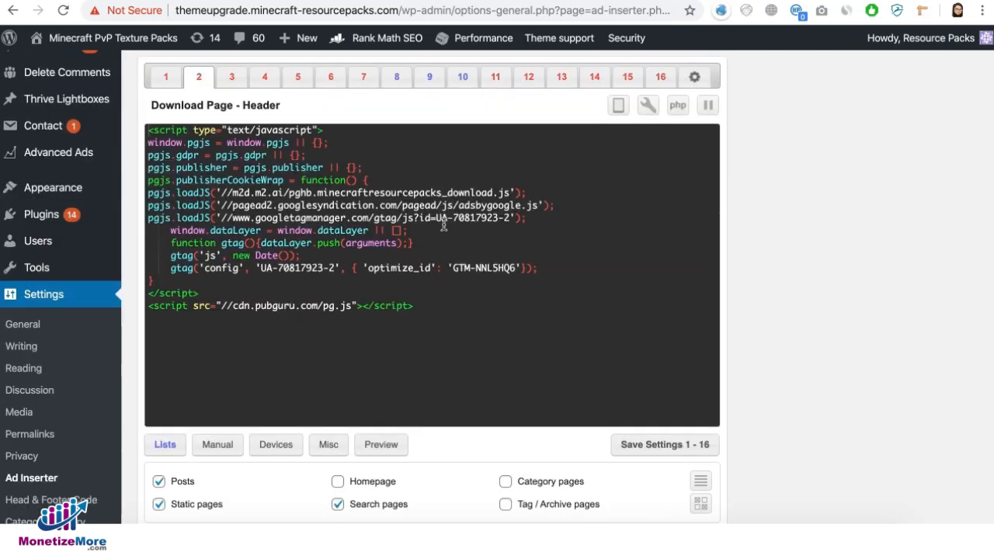
- Keep Block 2's insertion set to the header source code
{"action": "scroll", "scroll_direction": "down", "scroll_amount": 3}
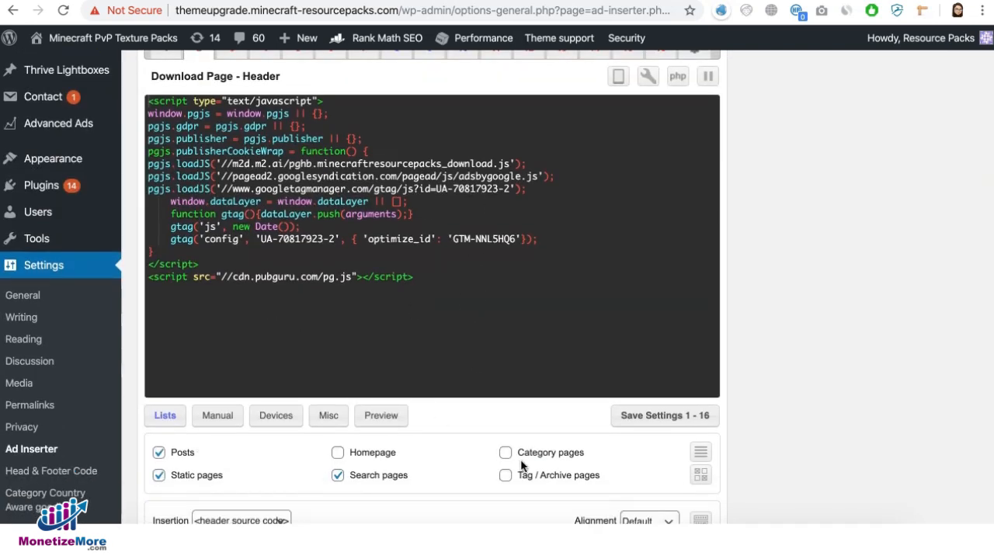
{"action": "scroll", "scroll_direction": "down", "scroll_amount": 3}
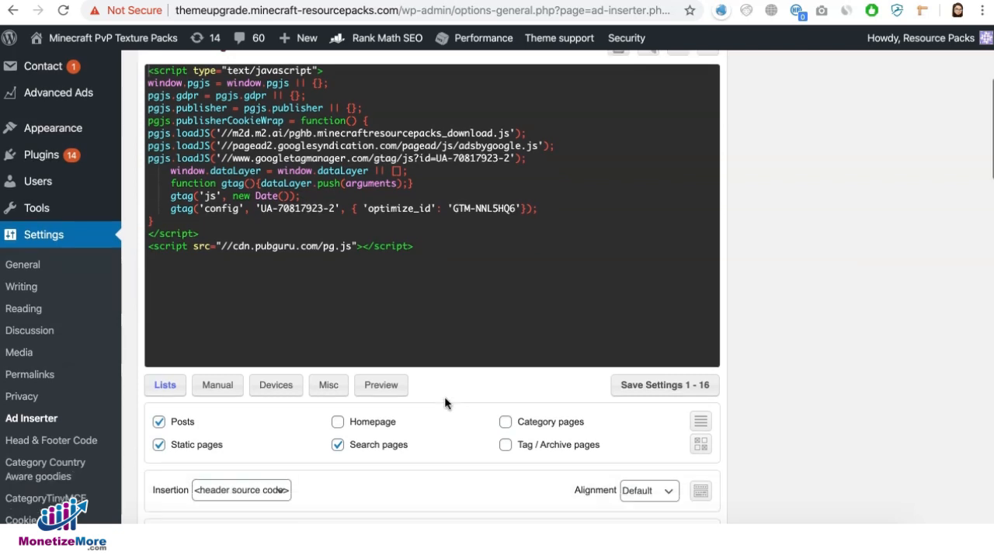
{"action": "left_click", "coordinate": [240, 489]}
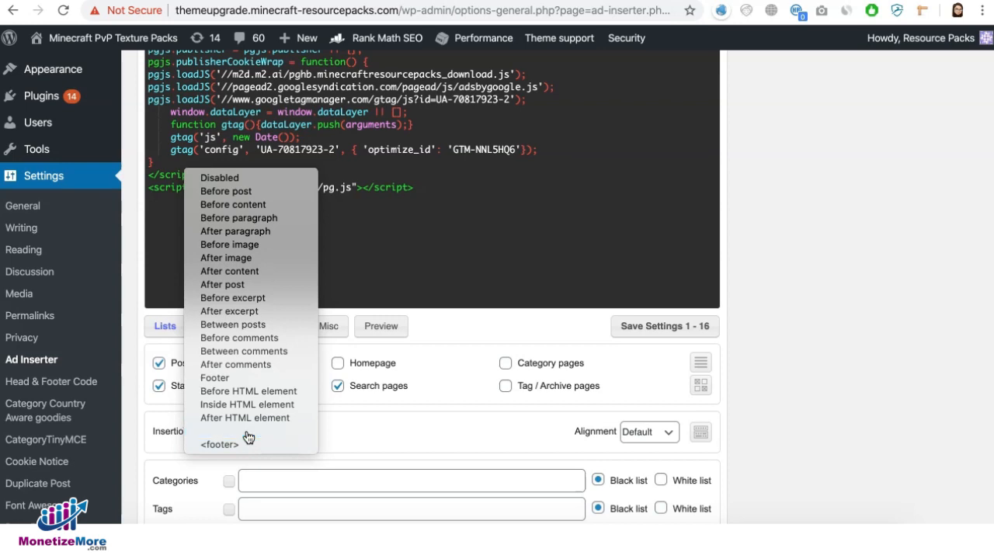
{"action": "left_click", "coordinate": [244, 431]}
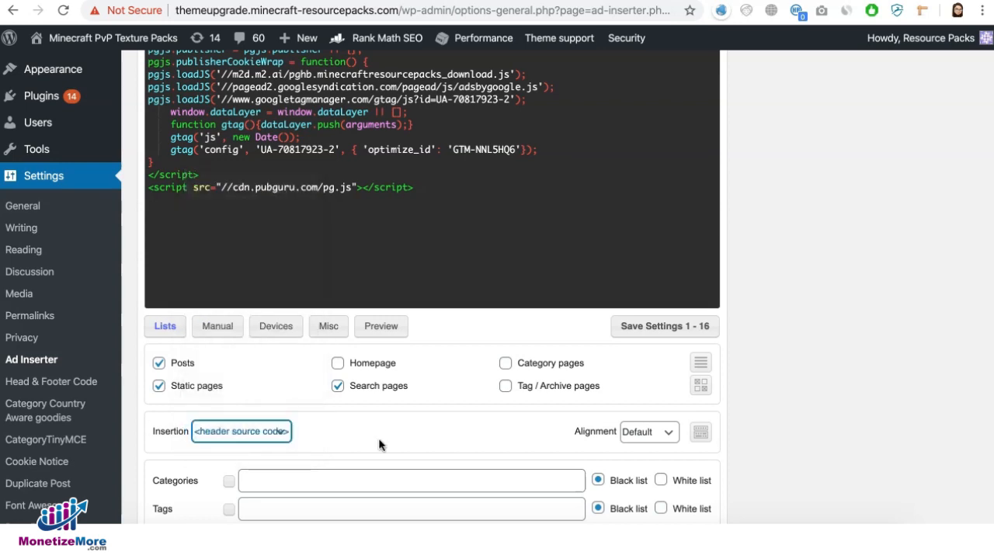
- Blacklist /blue-clouds-1-14-4-256x-pvp/* and /synthwave-1-14-4-256x-pvp/* in Block 2's Urls
{"action": "scroll", "scroll_direction": "down", "scroll_amount": 3}
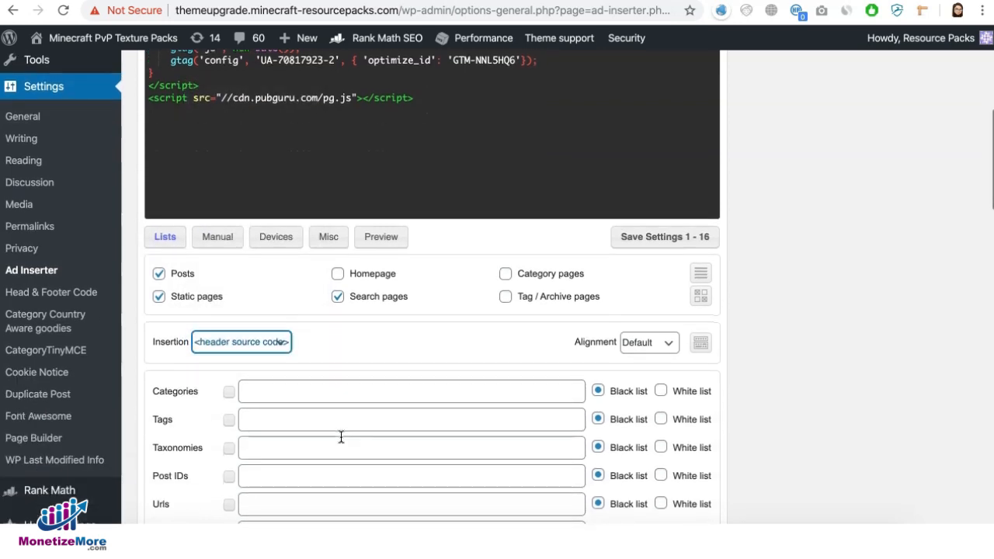
{"action": "scroll", "scroll_direction": "down", "scroll_amount": 3}
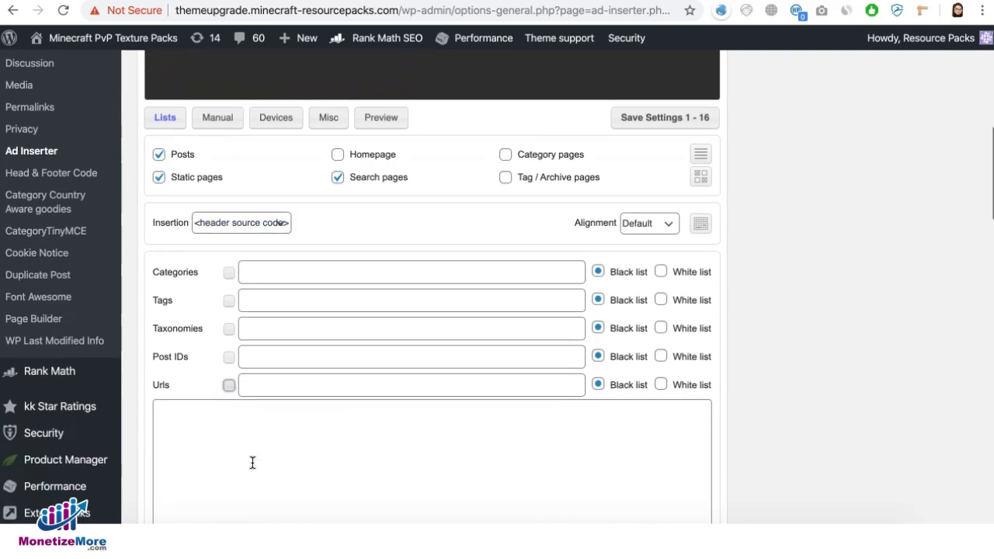
{"action": "type", "text": "/blue-clouds-1-14-4-256x-pvp/*"}
{"action": "type", "text": "/synthwave-1-14-4-256x-pvp/*"}
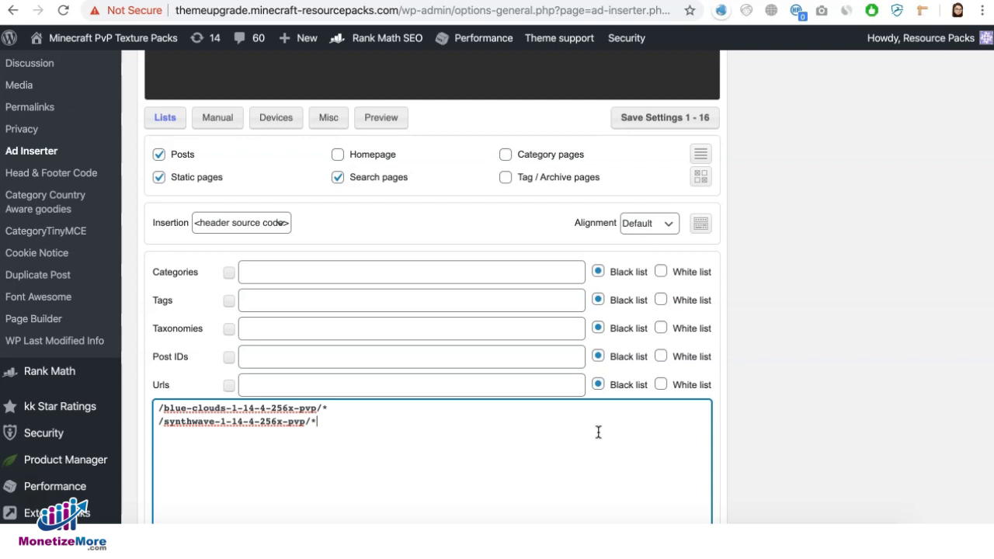
{"action": "mouse_move", "coordinate": [590, 399]}
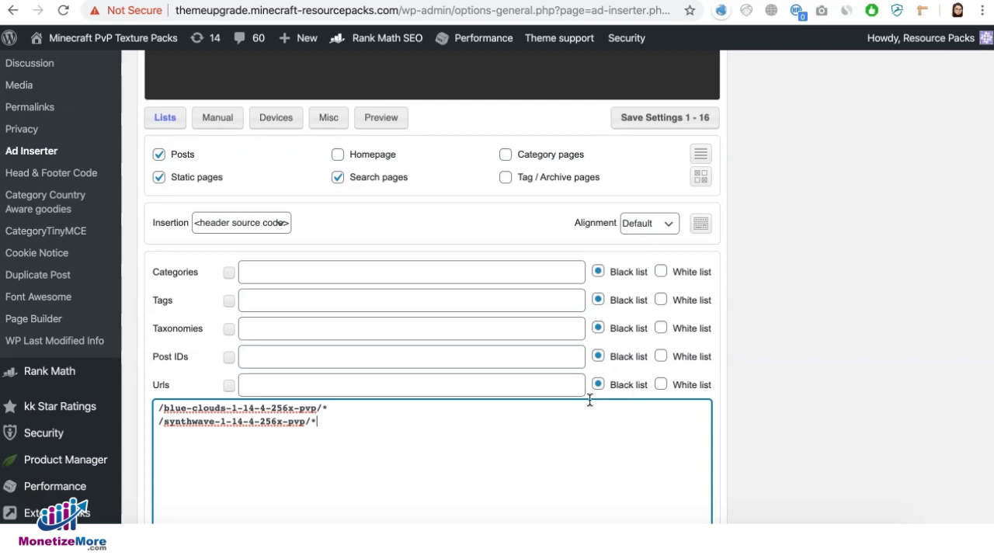
{"action": "mouse_move", "coordinate": [609, 402]}
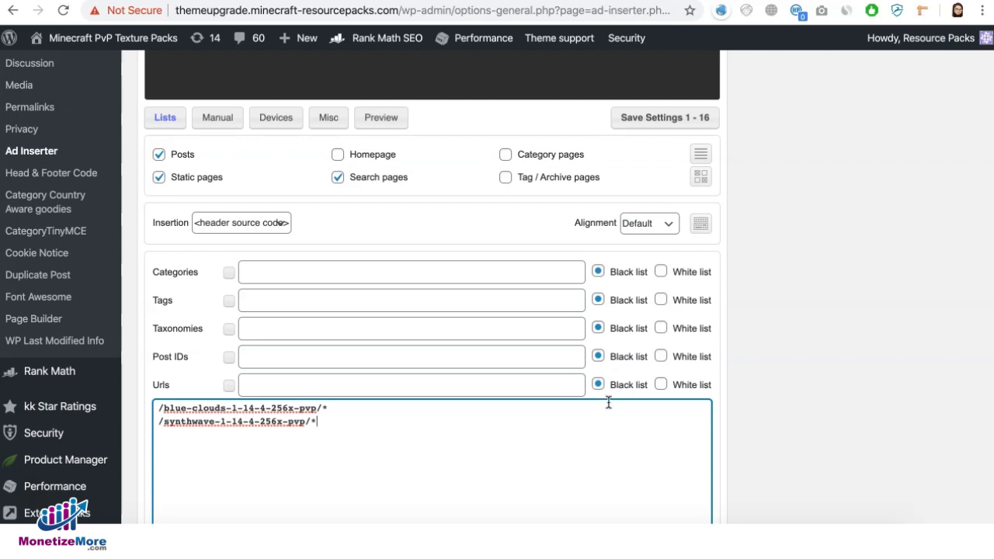
{"action": "scroll", "scroll_direction": "up", "scroll_amount": 3}
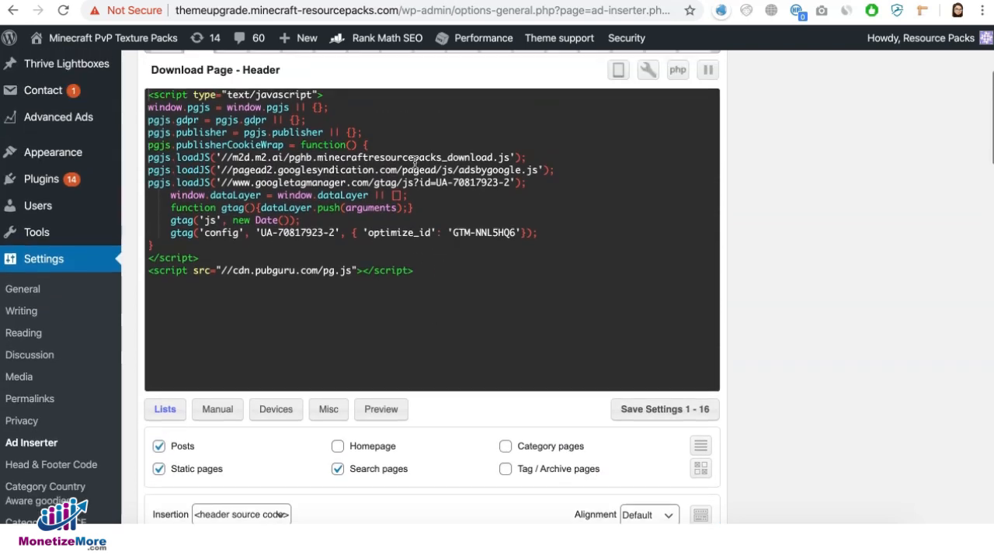
{"action": "mouse_move", "coordinate": [585, 264]}
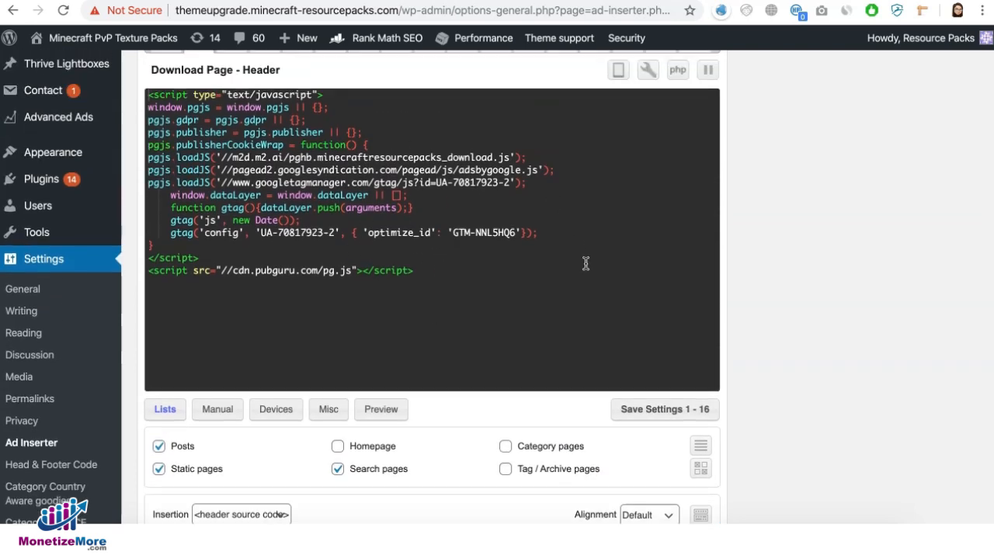
{"action": "scroll", "scroll_direction": "down", "scroll_amount": 3}
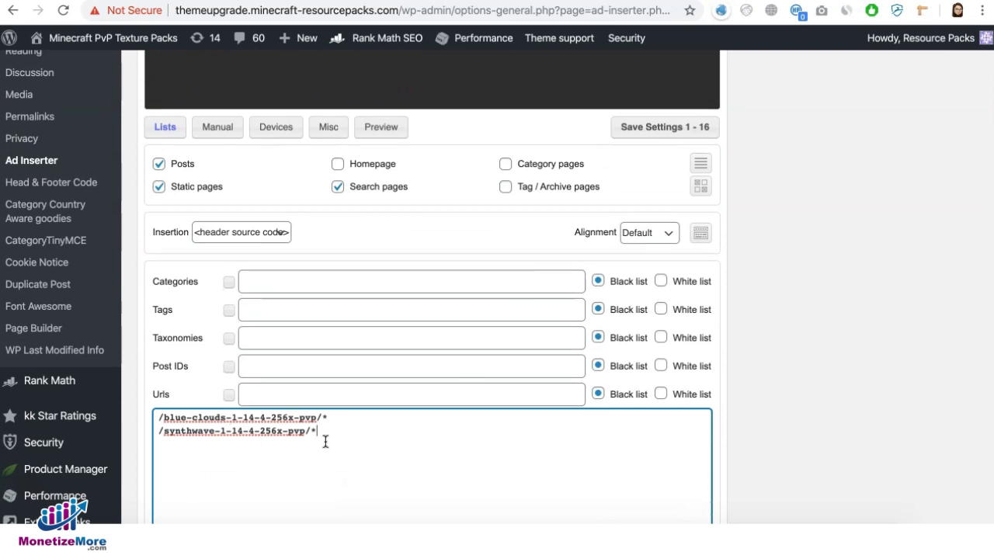
{"action": "mouse_move", "coordinate": [338, 448]}
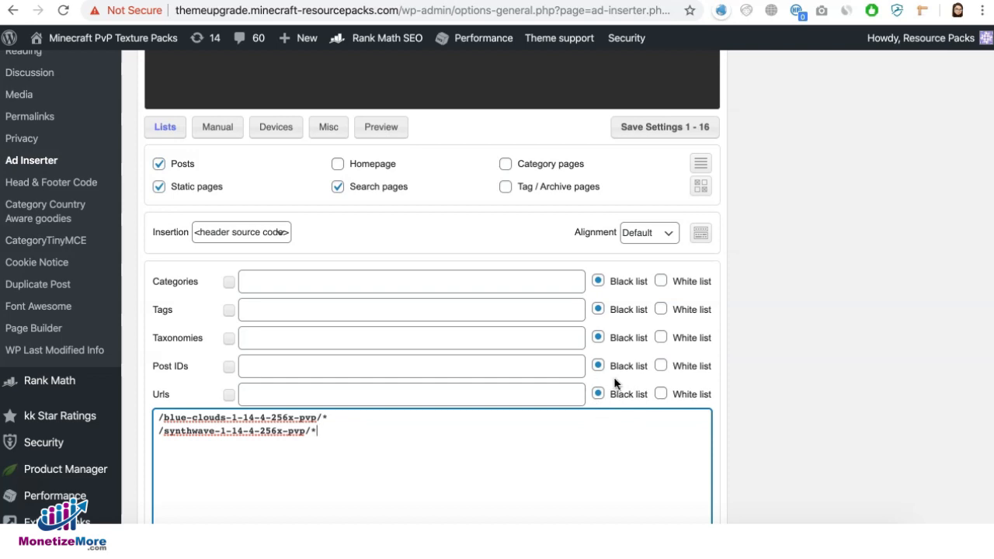
{"action": "scroll", "scroll_direction": "down", "scroll_amount": 3}
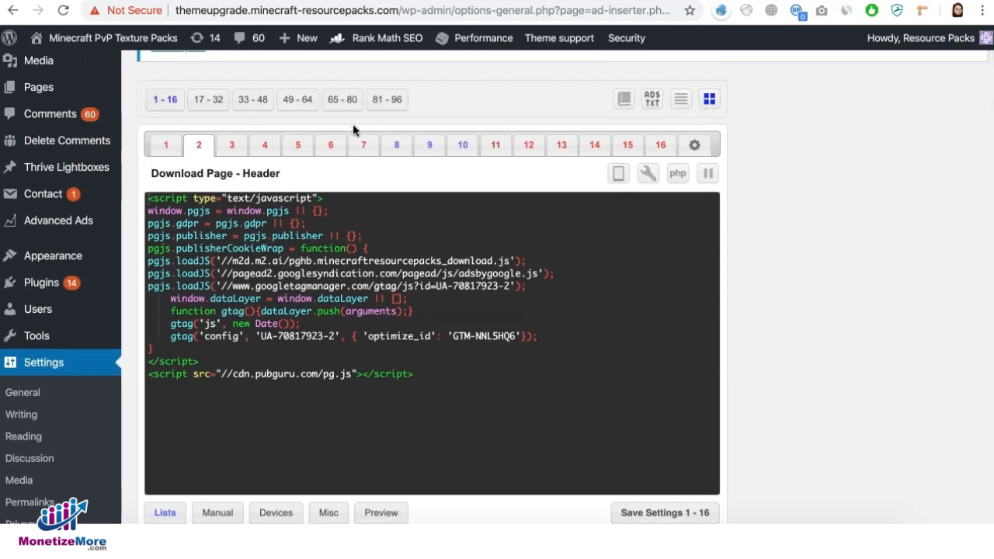
- Reopen Block 17 and set its Urls filter for the two pack paths to White list
{"action": "left_click", "coordinate": [208, 99]}
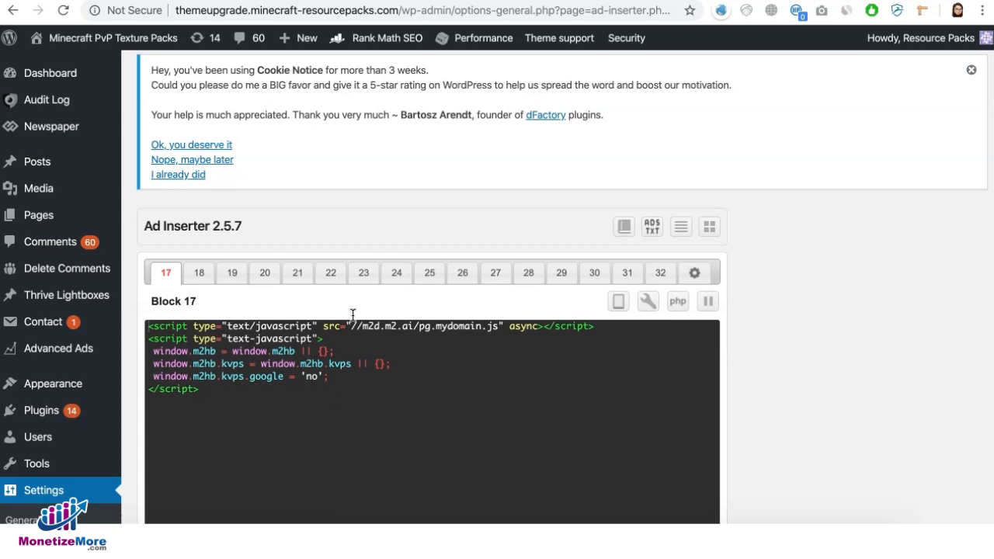
{"action": "scroll", "scroll_direction": "down", "scroll_amount": 3}
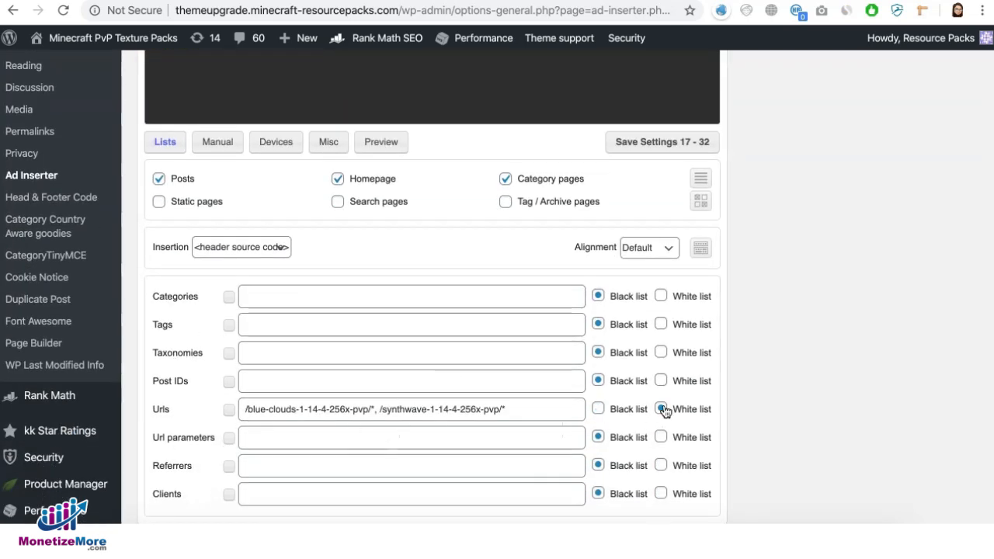
{"action": "left_click", "coordinate": [661, 409]}
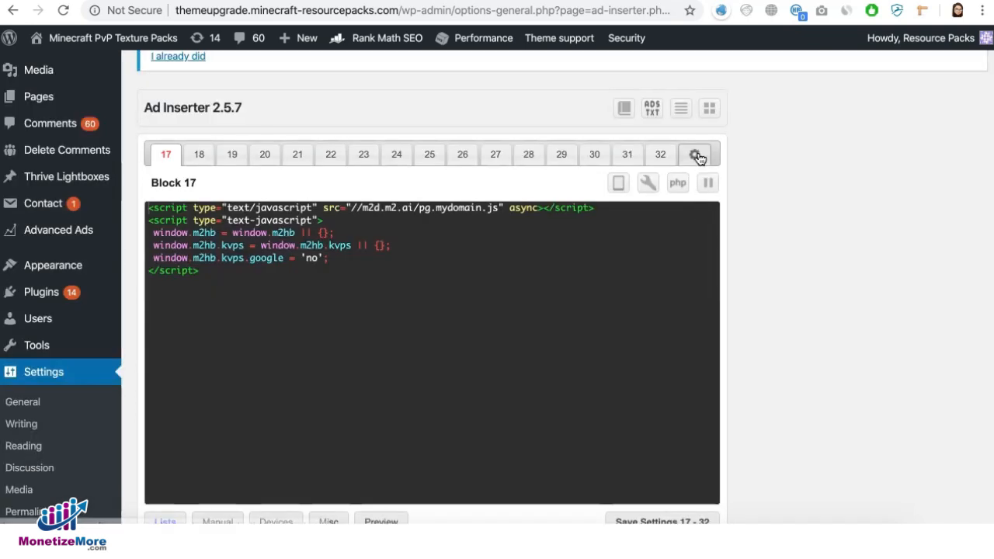
{"action": "left_click", "coordinate": [694, 154]}
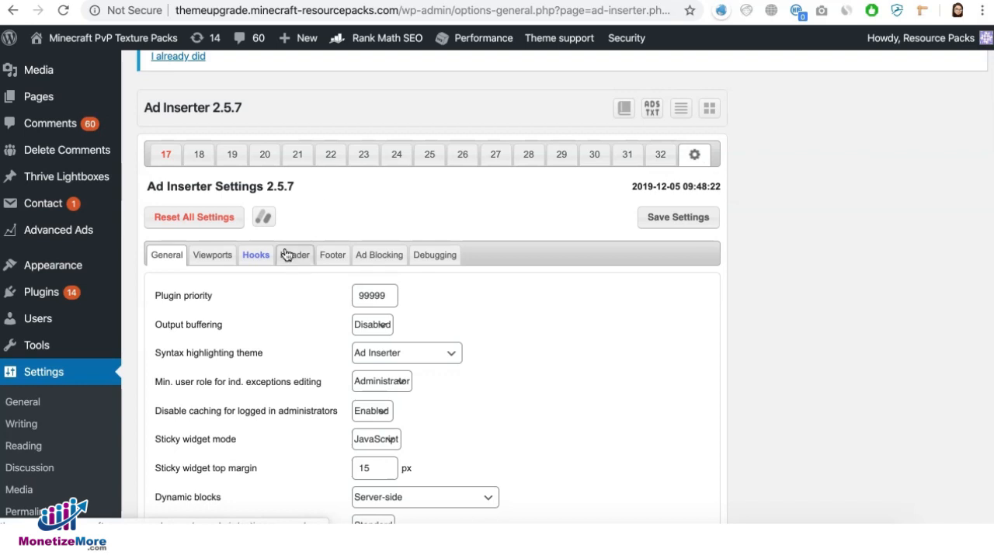
{"action": "left_click", "coordinate": [294, 255]}
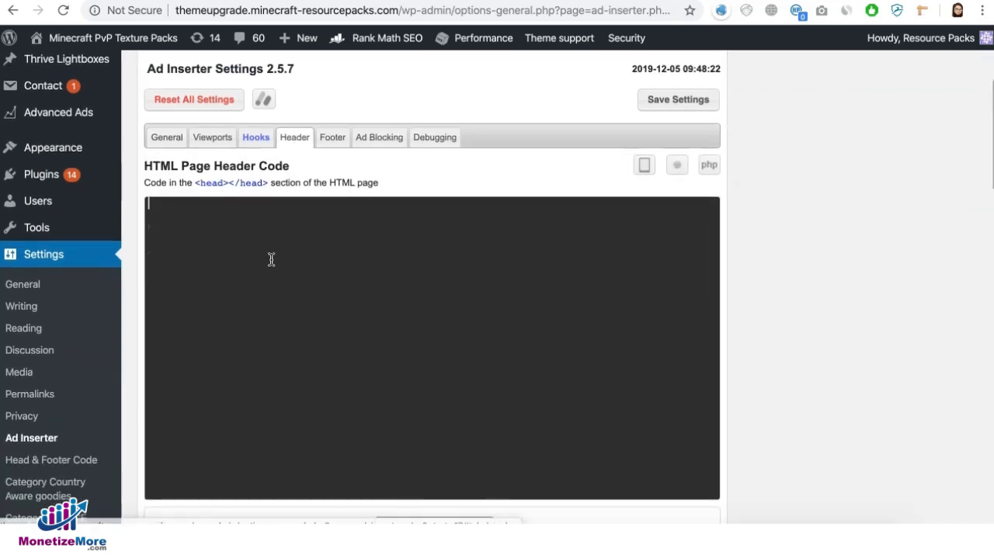
{"action": "mouse_move", "coordinate": [455, 241]}
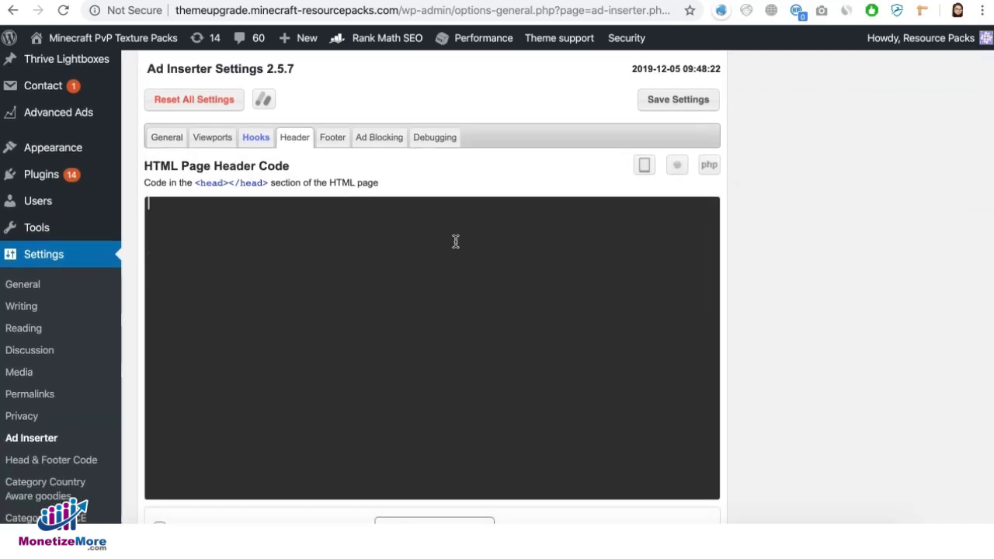
{"action": "mouse_move", "coordinate": [352, 184]}
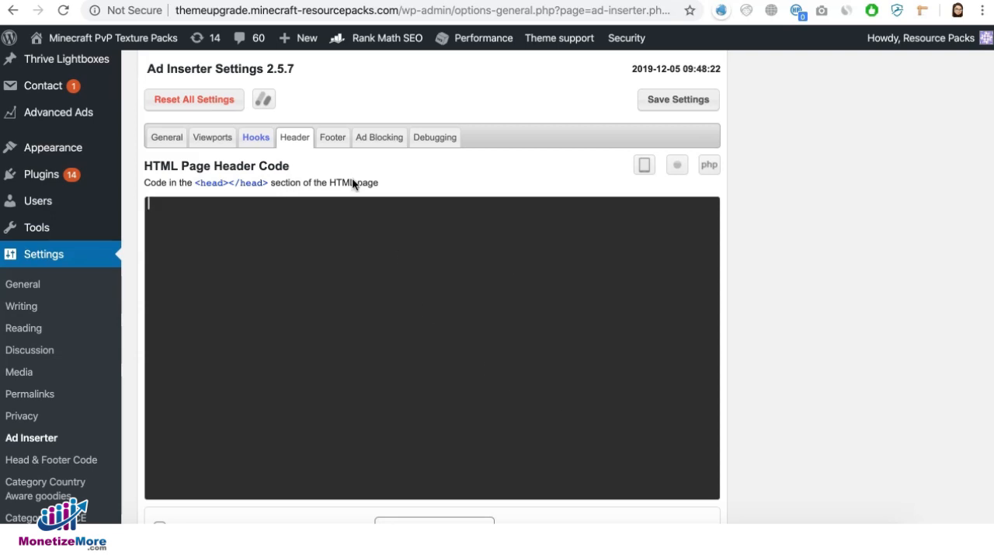
{"action": "mouse_move", "coordinate": [466, 353]}
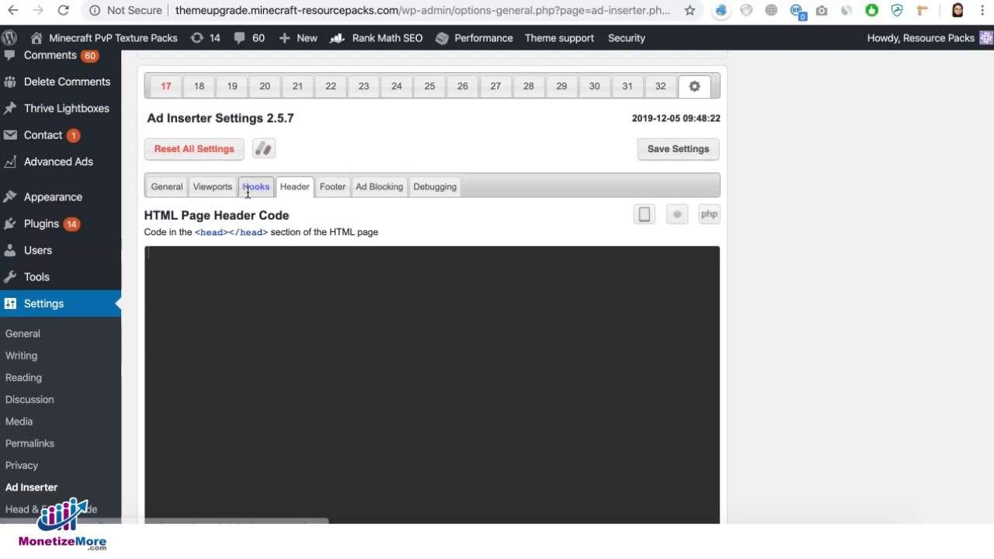
{"action": "left_click", "coordinate": [256, 186]}
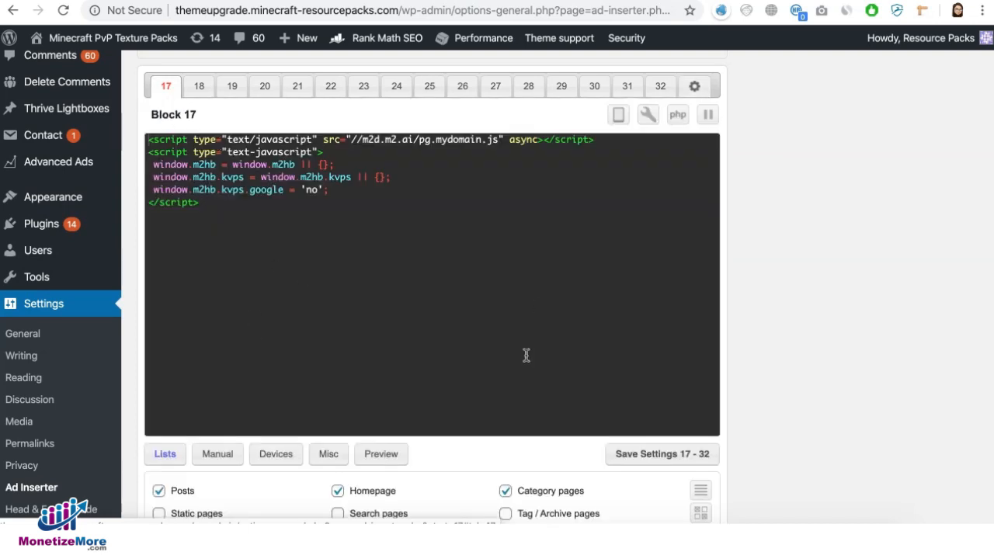
{"action": "scroll", "scroll_direction": "down", "scroll_amount": 3}
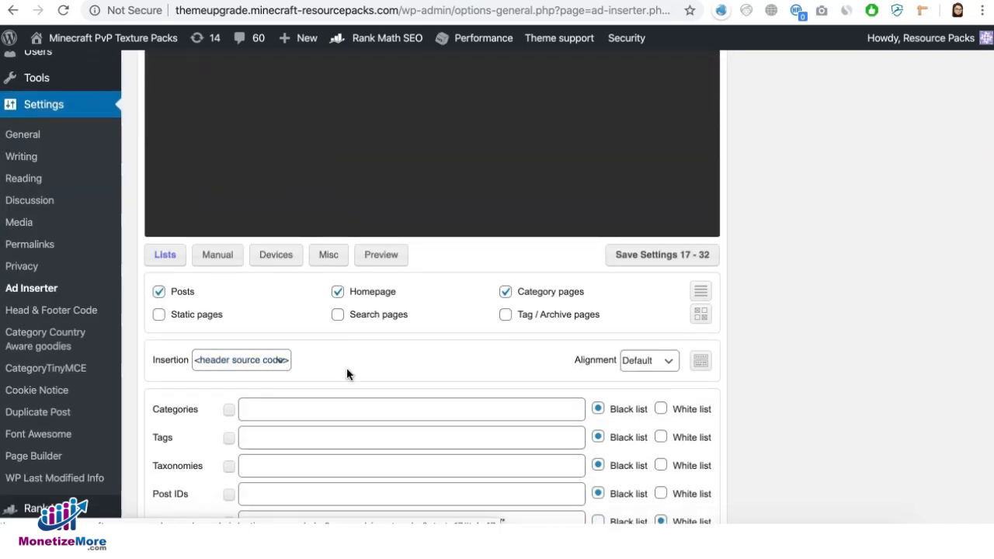
{"action": "scroll", "scroll_direction": "down", "scroll_amount": 3}
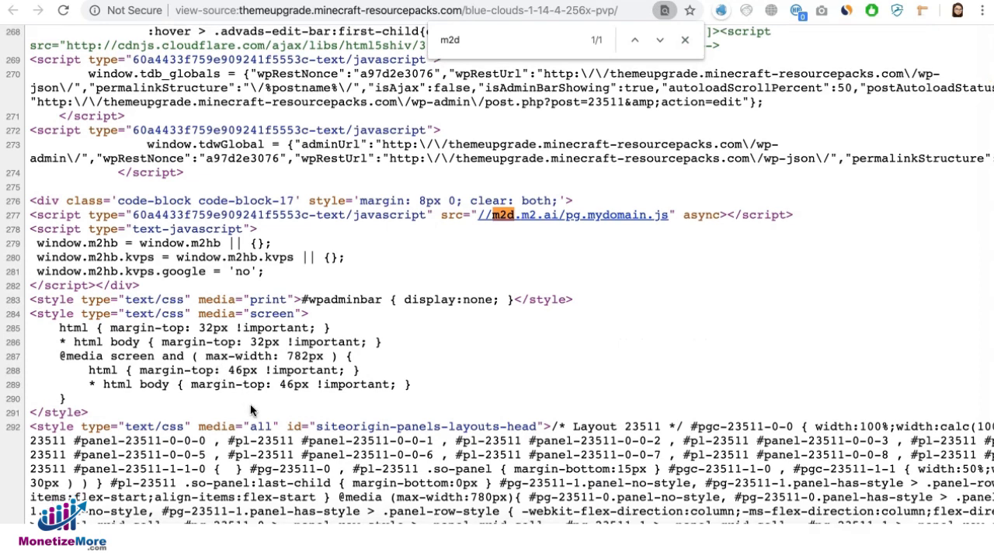
{"action": "mouse_move", "coordinate": [386, 121]}
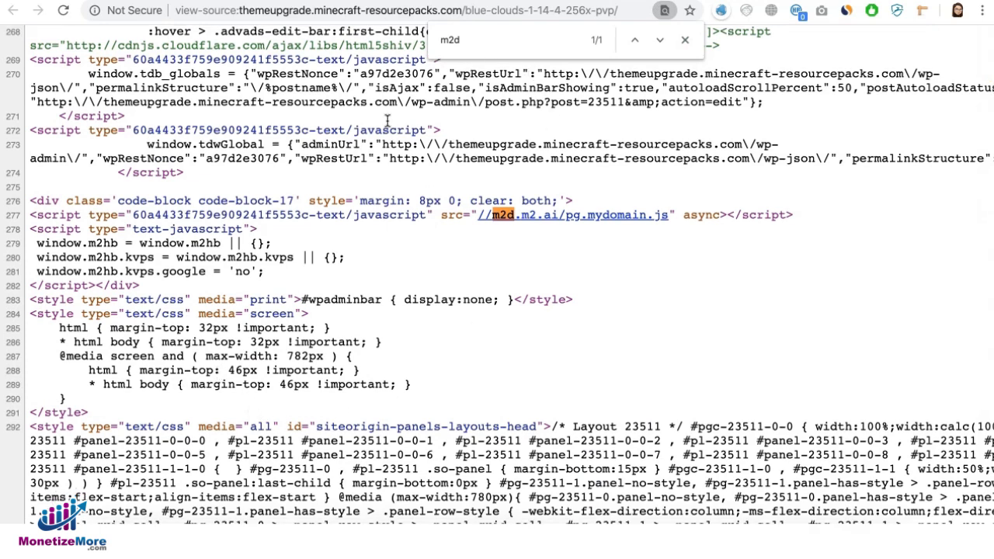
{"action": "mouse_move", "coordinate": [602, 192]}
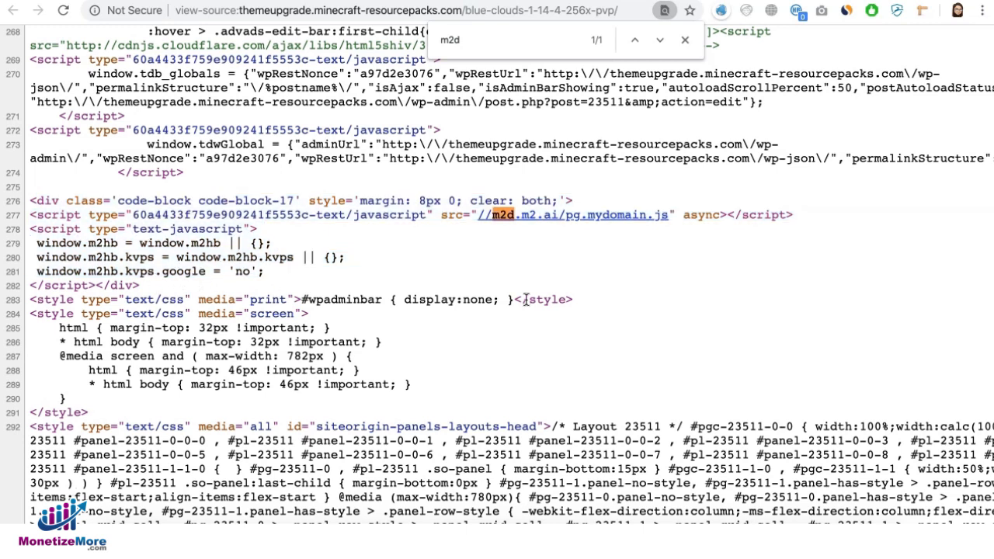
{"action": "mouse_move", "coordinate": [475, 277]}
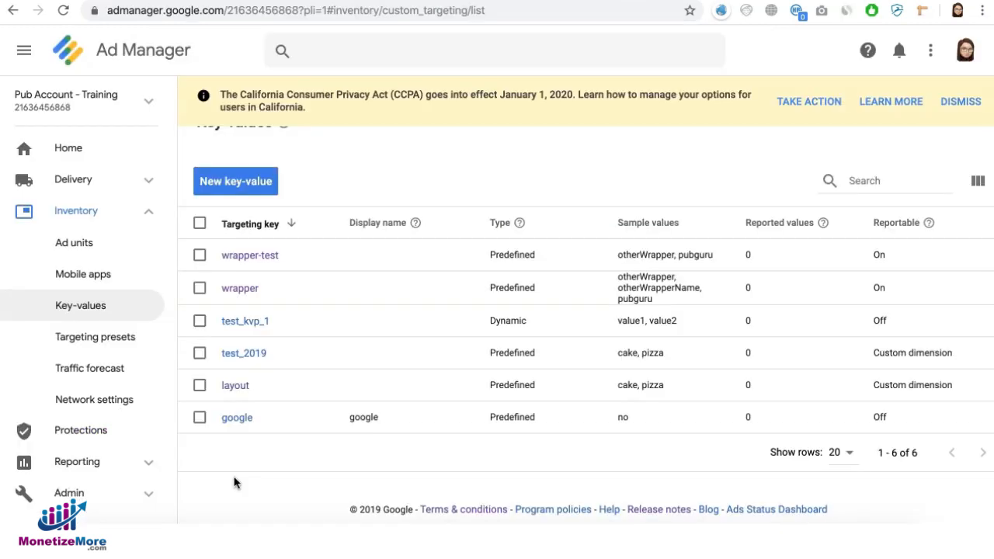
{"action": "mouse_move", "coordinate": [136, 230]}
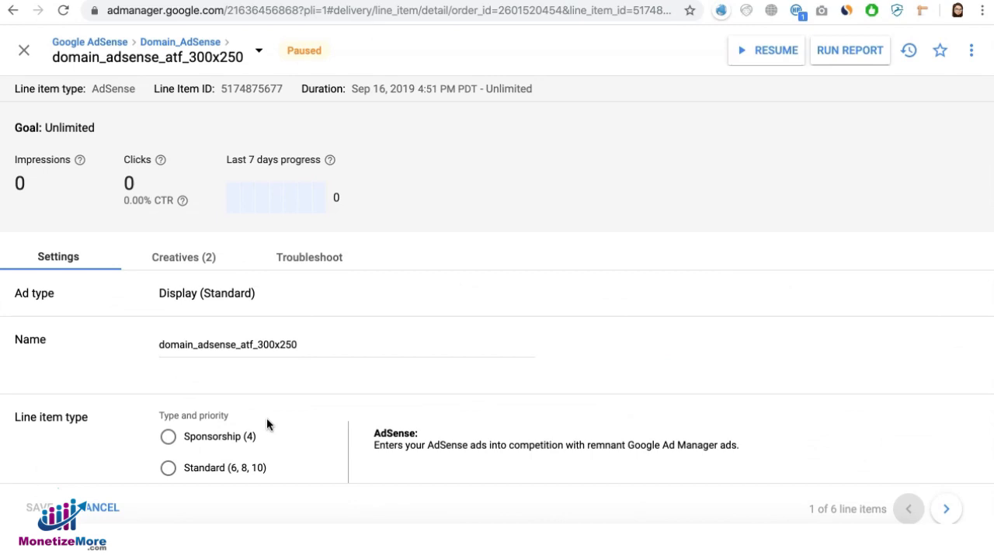
{"action": "mouse_move", "coordinate": [593, 278]}
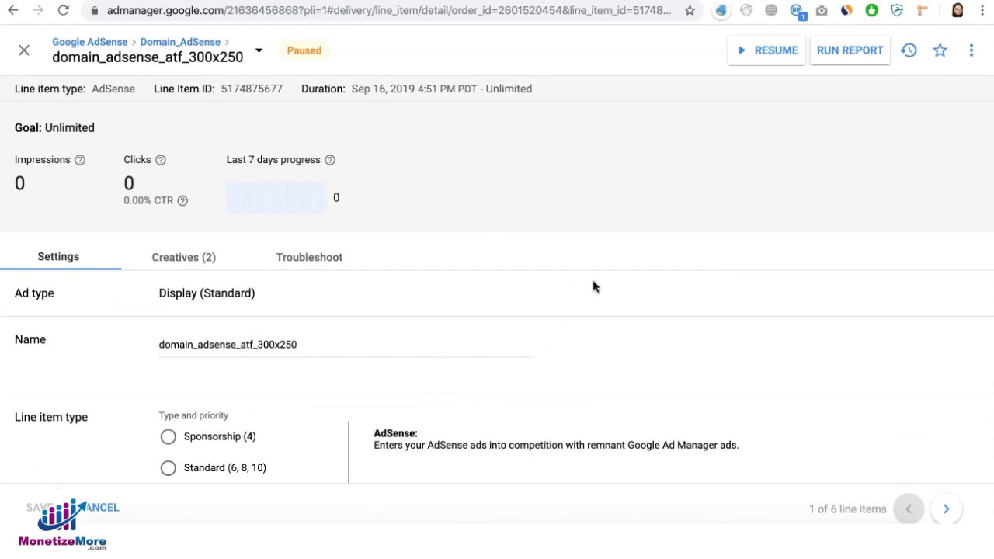
- Give domain_adsense_atf_300x250 custom targeting: key google is none of value 'no'
{"action": "scroll", "scroll_direction": "down", "scroll_amount": 3}
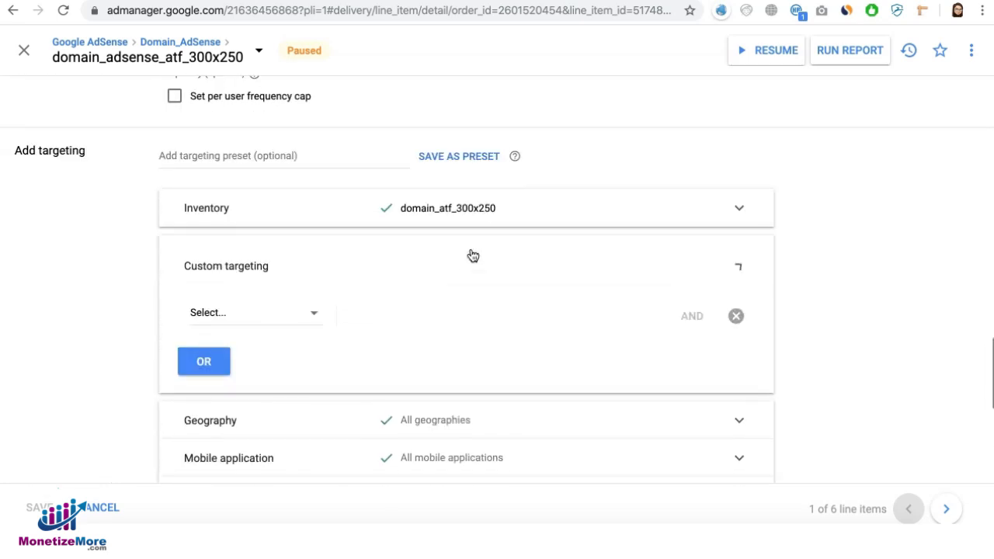
{"action": "left_click", "coordinate": [253, 313]}
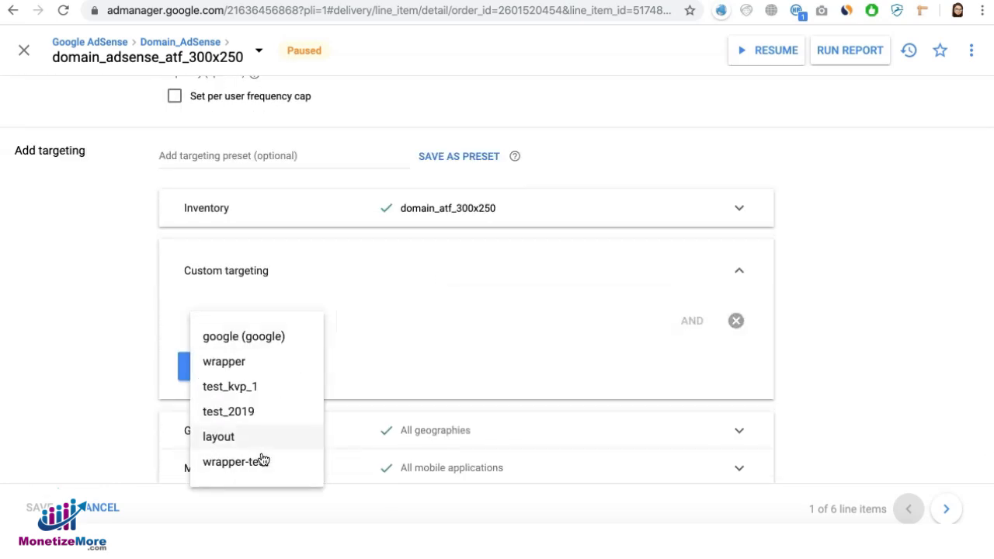
{"action": "left_click", "coordinate": [244, 336]}
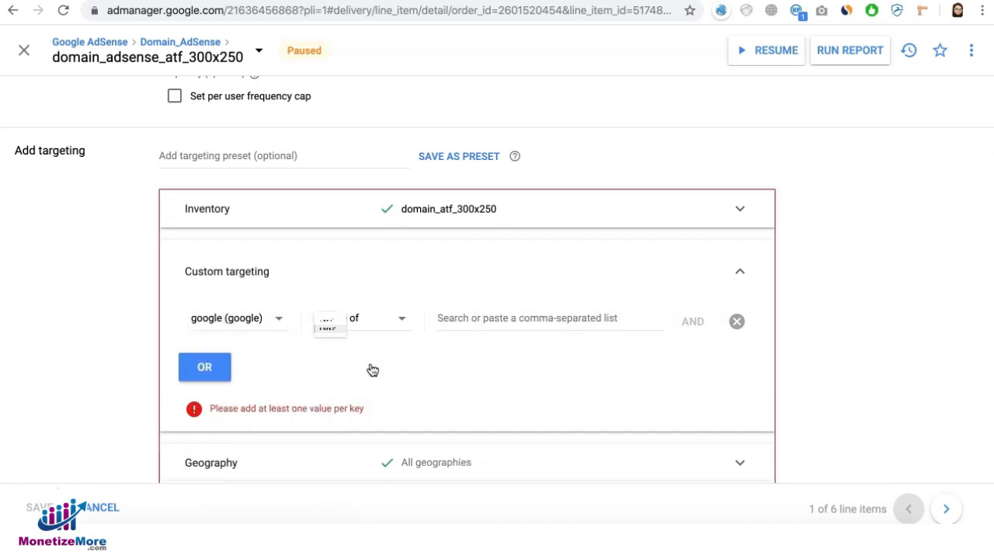
{"action": "left_click", "coordinate": [549, 317]}
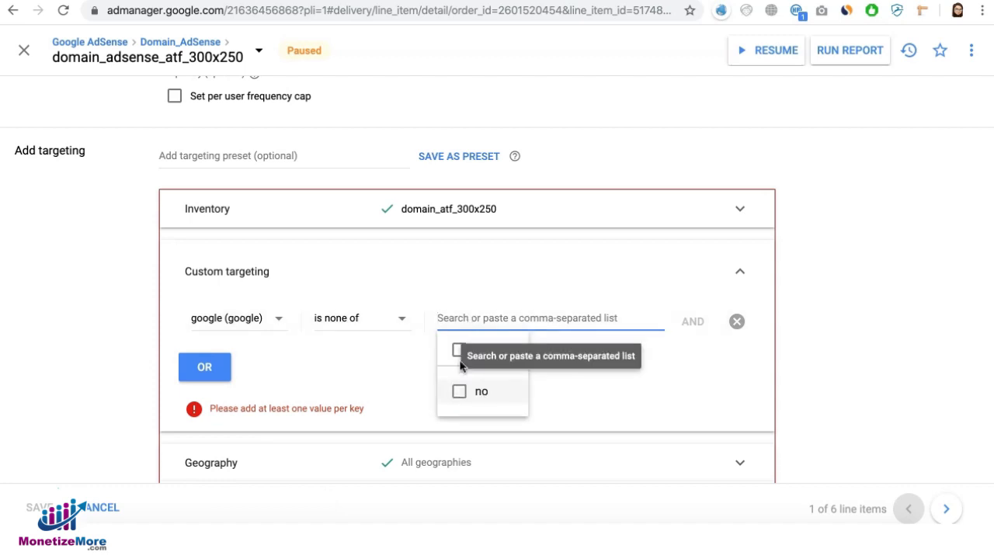
{"action": "left_click", "coordinate": [481, 390]}
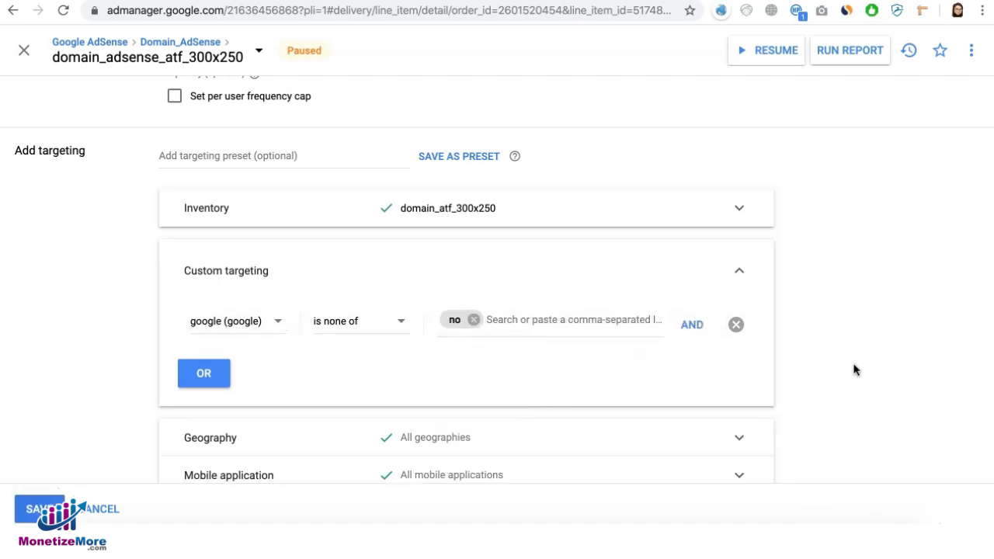
{"action": "mouse_move", "coordinate": [120, 318]}
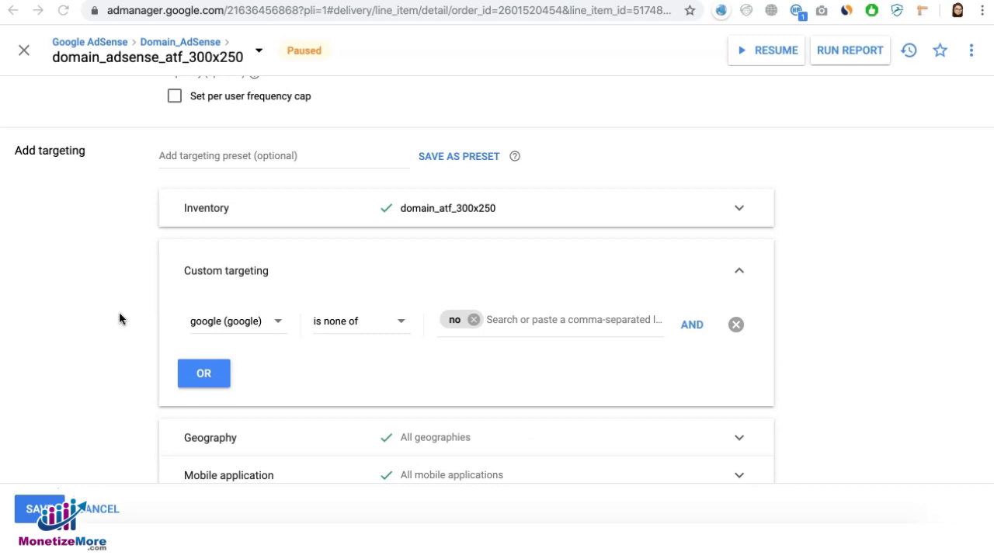
{"action": "mouse_move", "coordinate": [487, 344]}
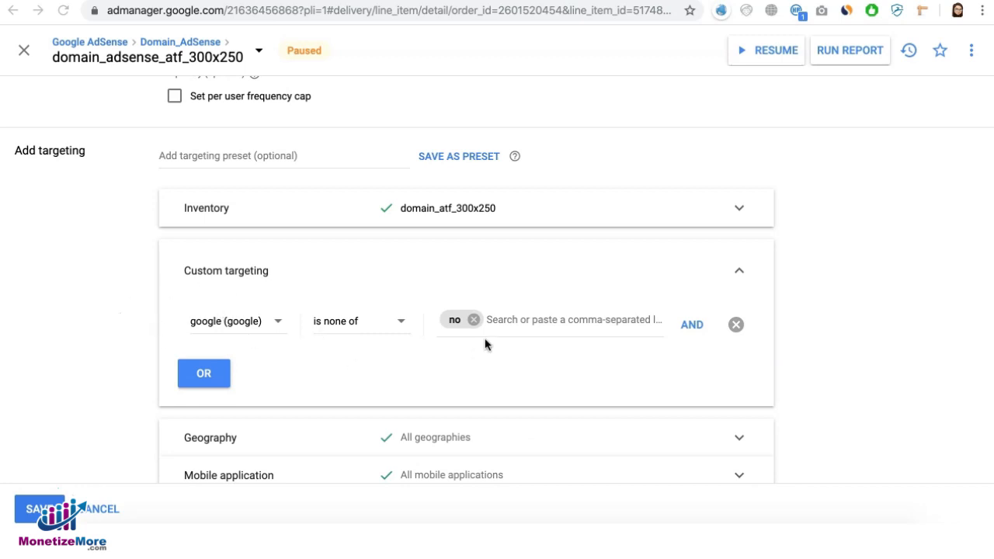
{"action": "mouse_move", "coordinate": [563, 332]}
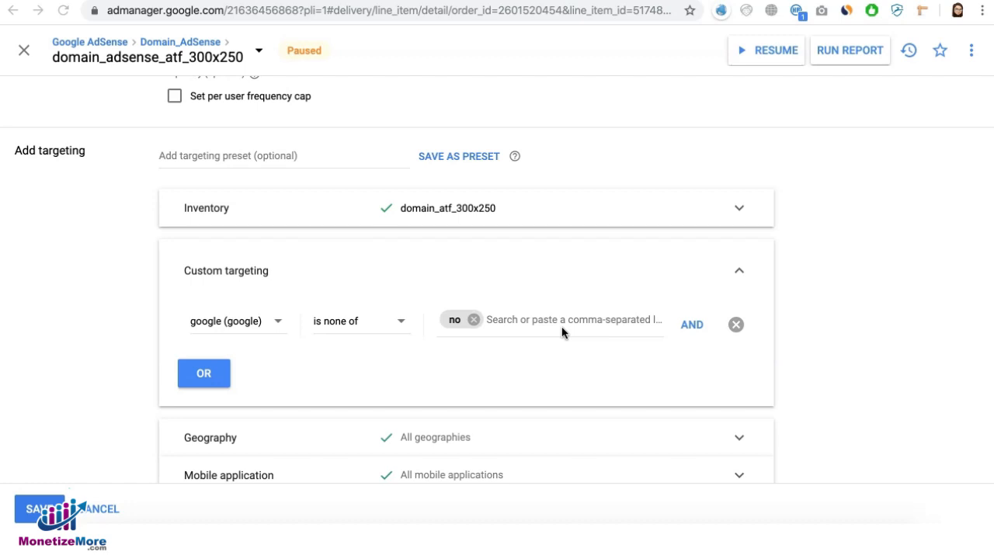
{"action": "scroll", "scroll_direction": "down", "scroll_amount": 3}
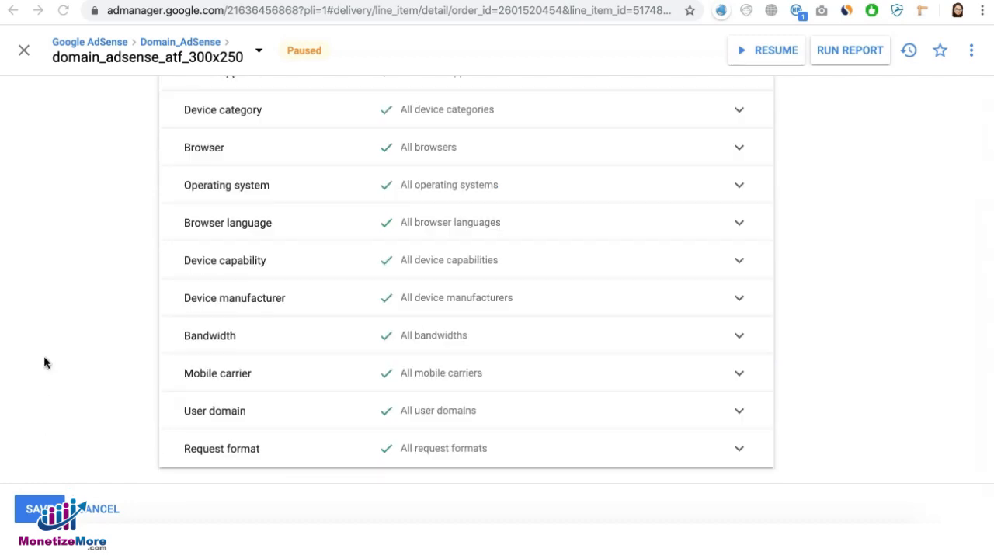
{"action": "scroll", "scroll_direction": "up", "scroll_amount": 3}
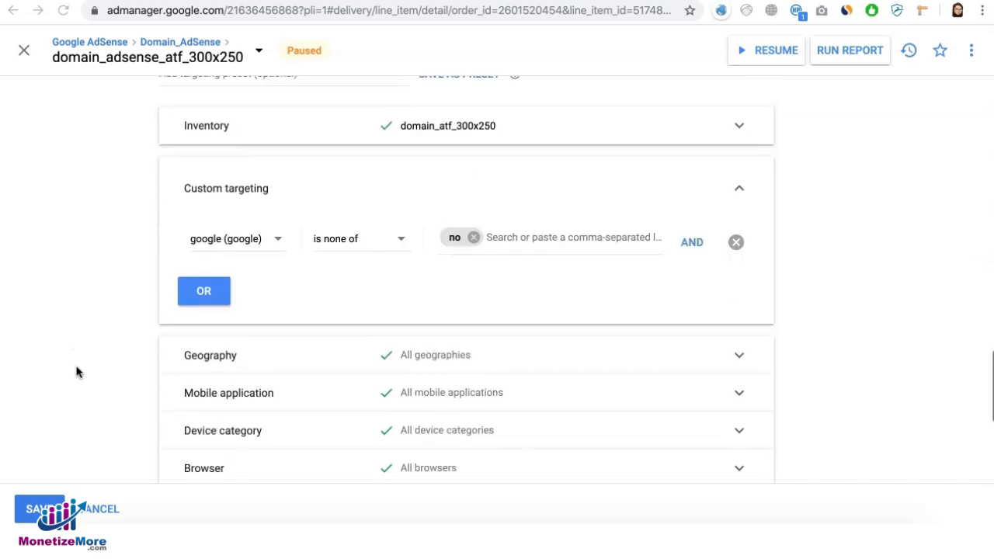
{"action": "mouse_move", "coordinate": [71, 461]}
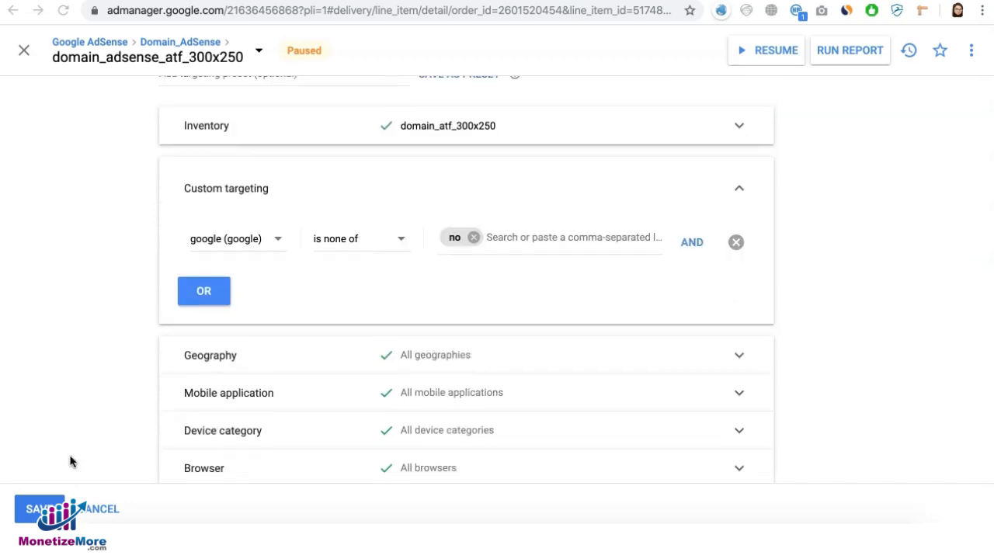